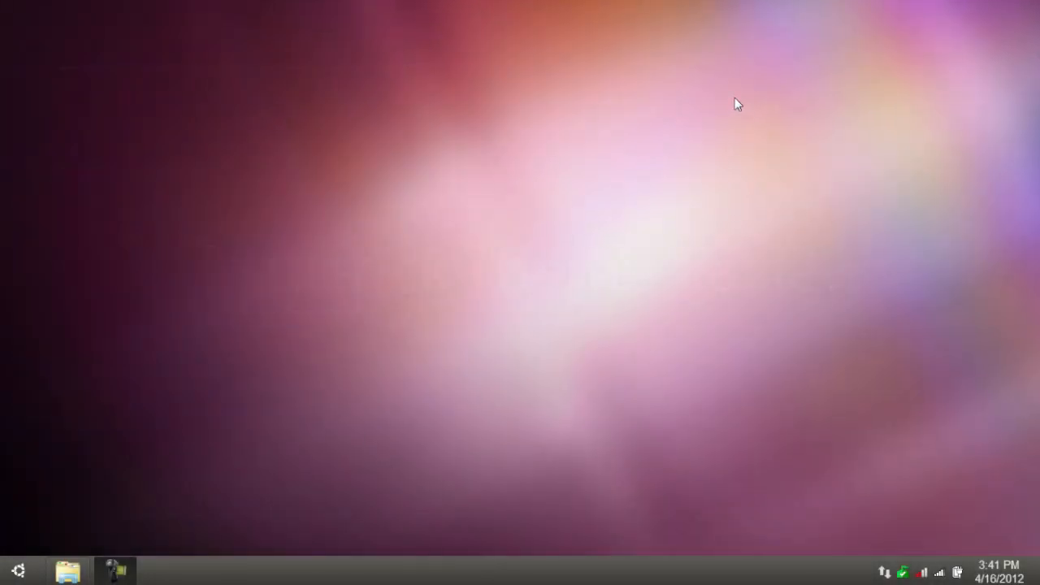
pyautogui.moveTo(542, 252)
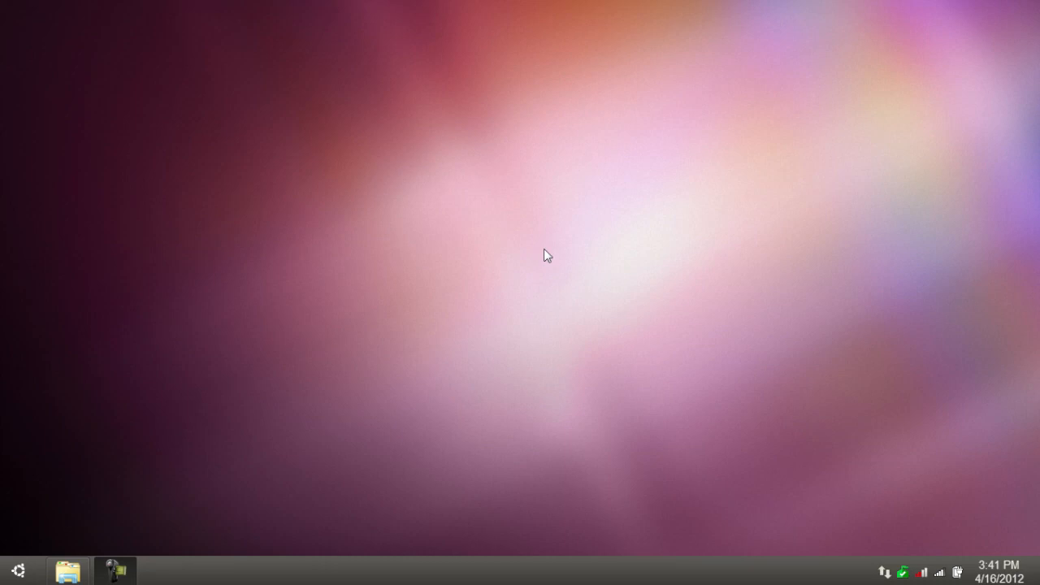
# Step: Open Windows Explorer from the taskbar and reach the Ubuntu Theme folder in Documents
pyautogui.click(68, 571)
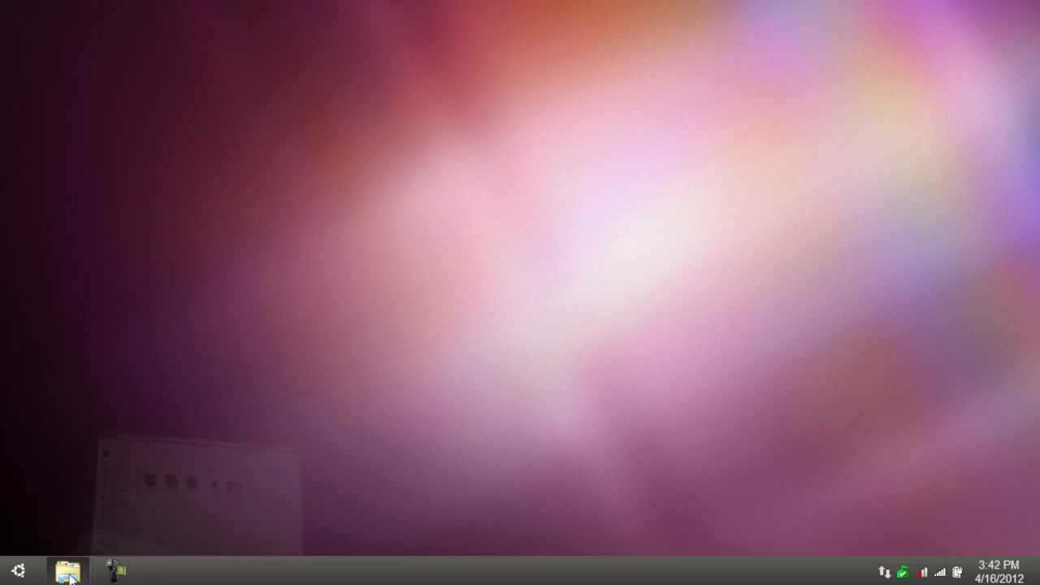
pyautogui.click(65, 572)
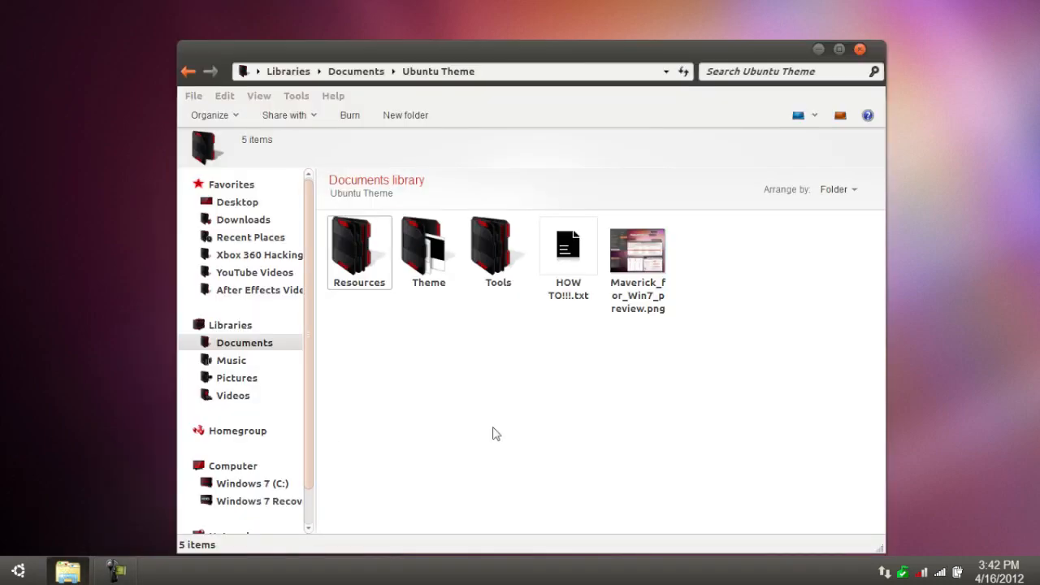
pyautogui.moveTo(469, 361)
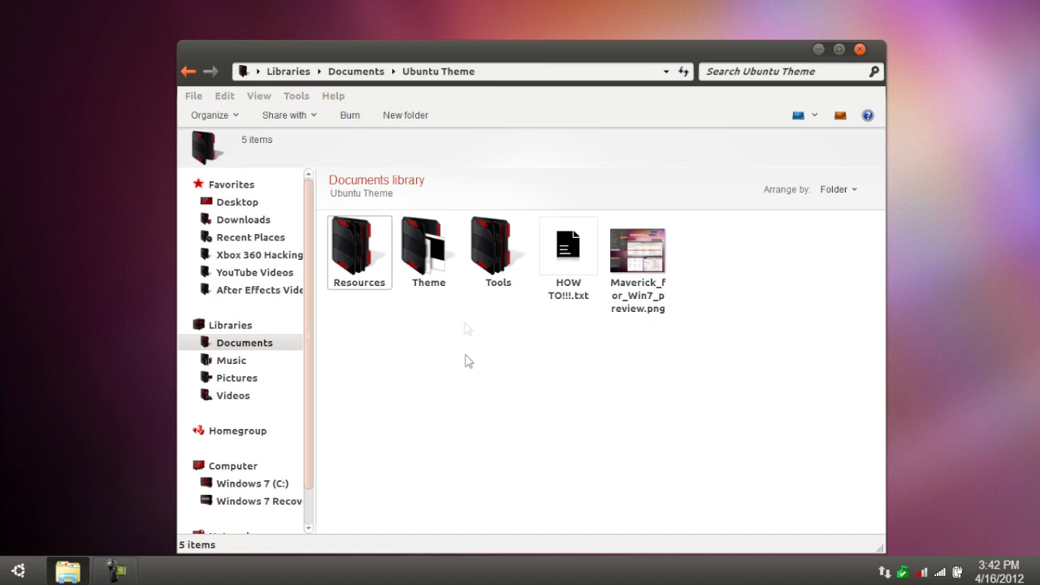
pyautogui.moveTo(520, 396)
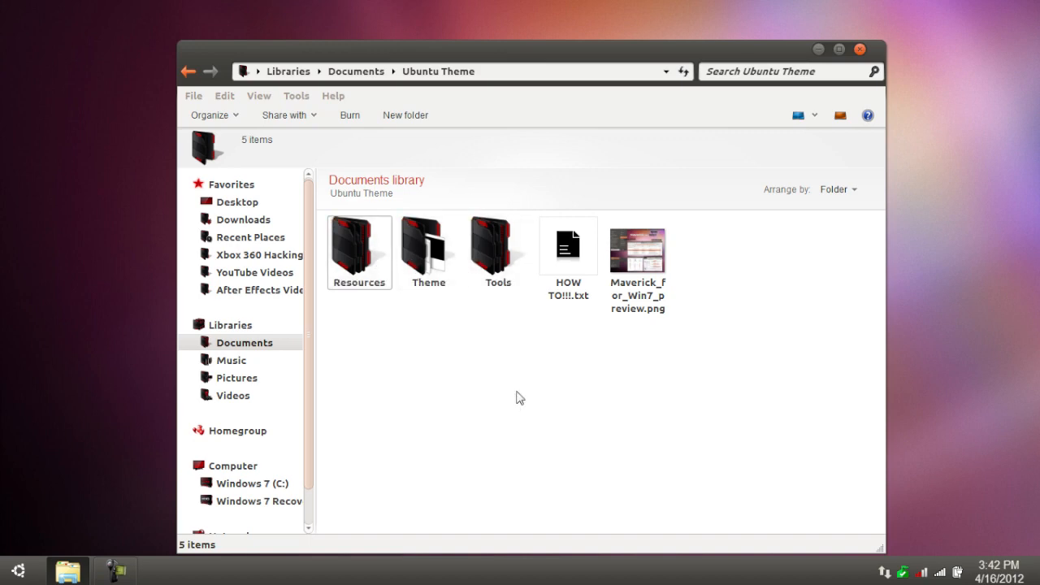
pyautogui.moveTo(455, 303)
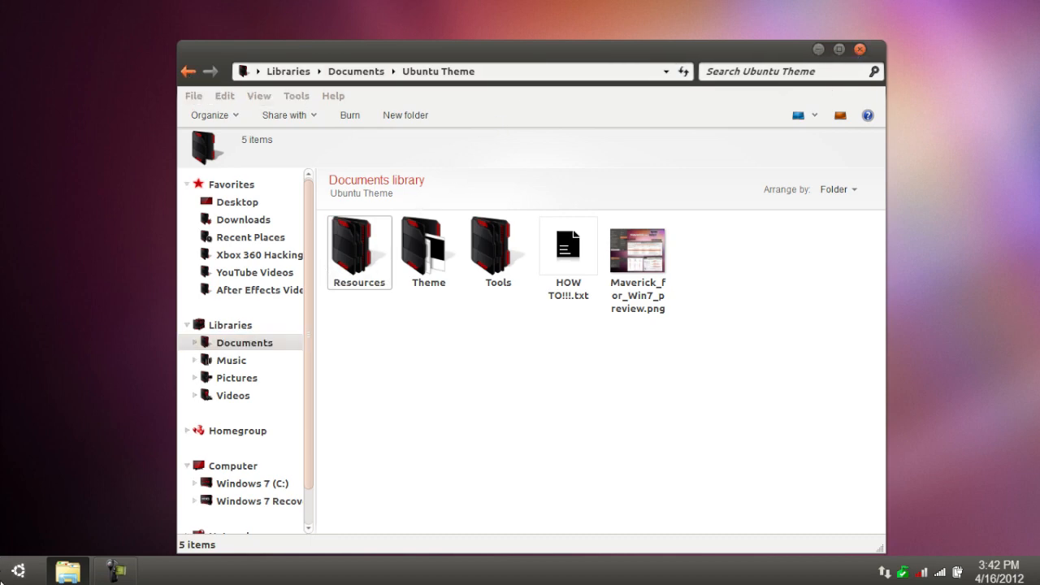
pyautogui.click(18, 568)
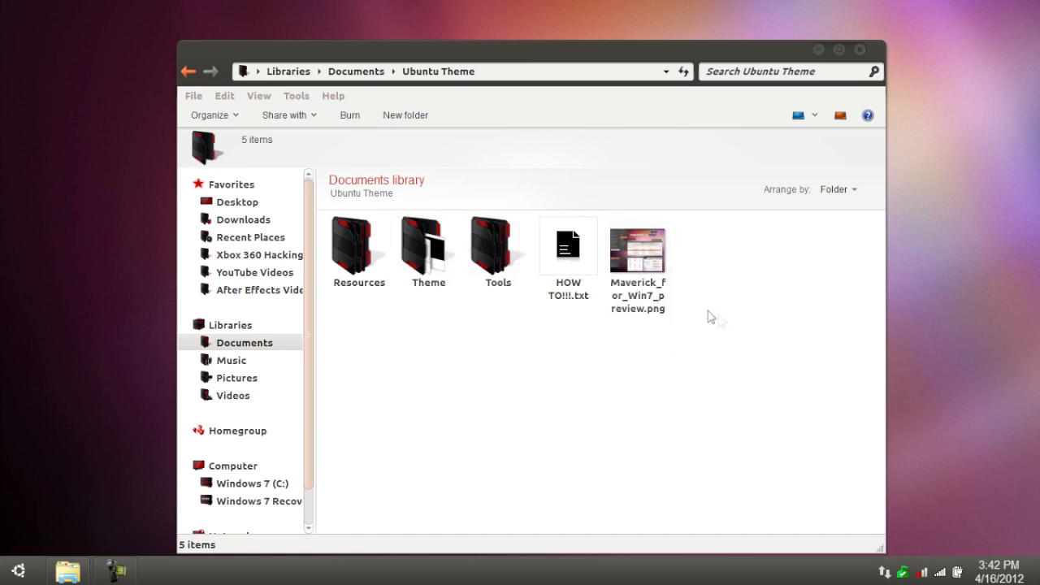
pyautogui.moveTo(687, 361)
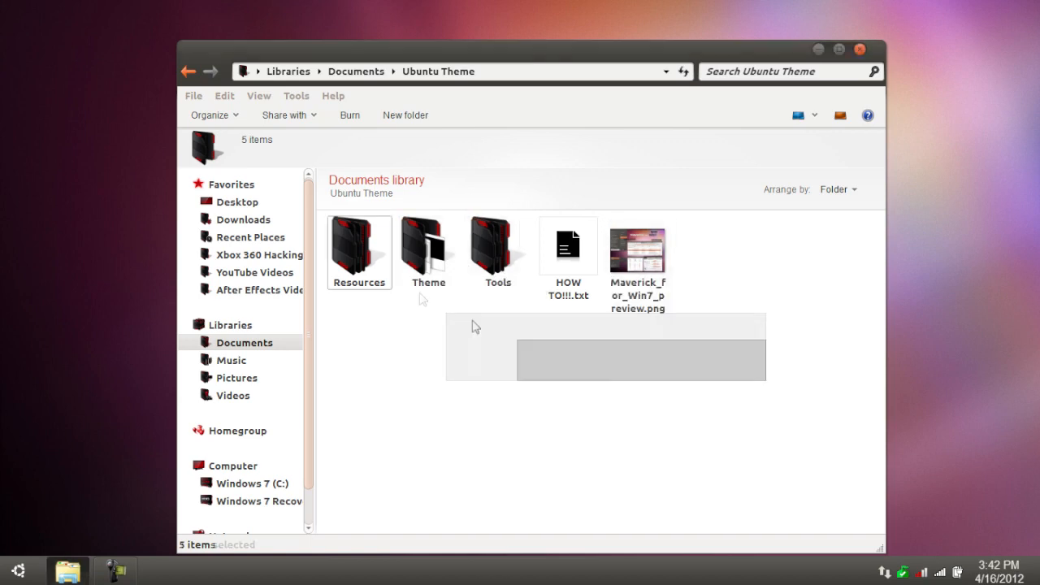
pyautogui.click(638, 252)
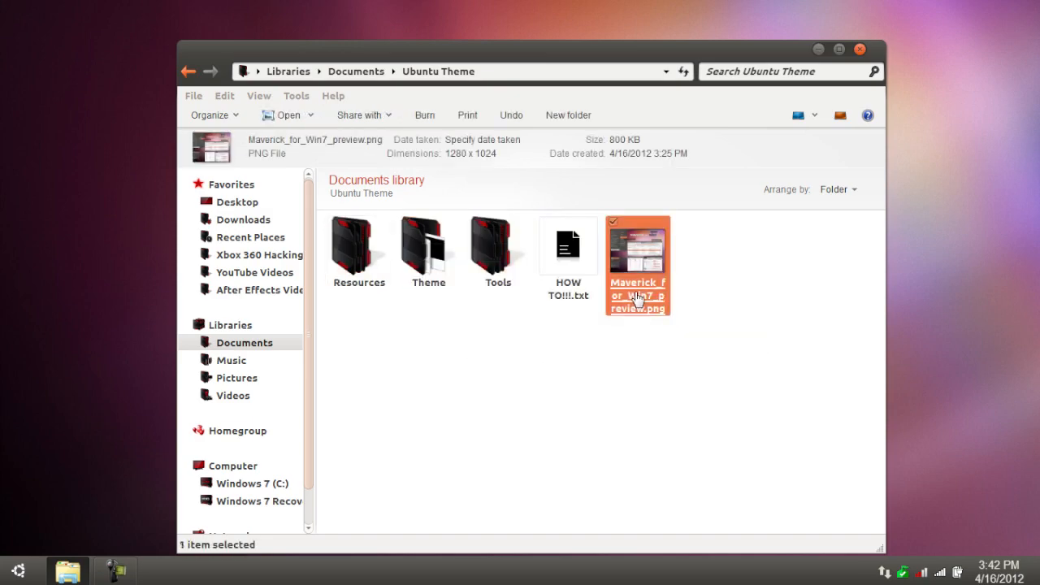
pyautogui.doubleClick(638, 264)
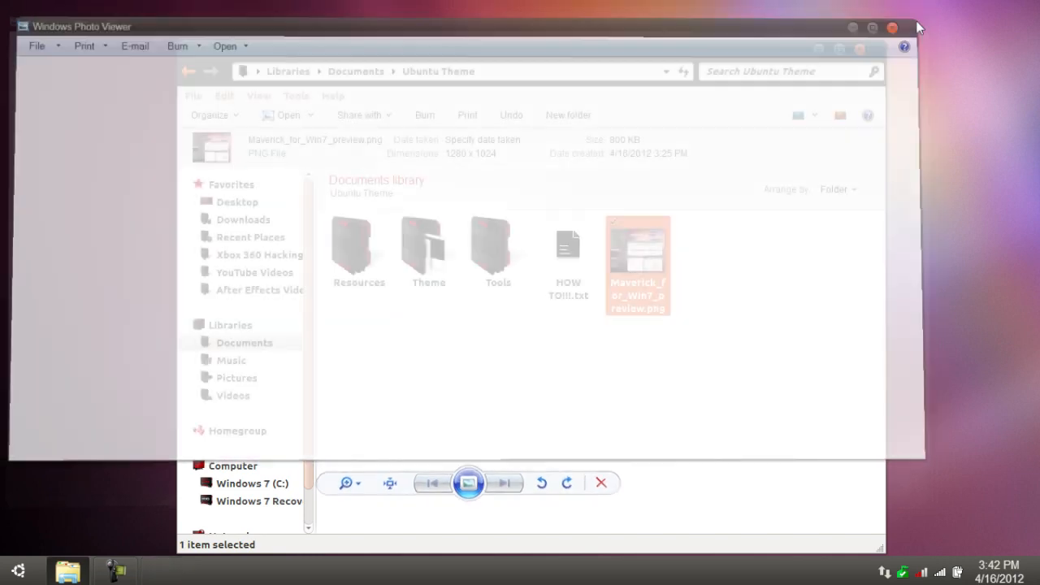
pyautogui.doubleClick(568, 244)
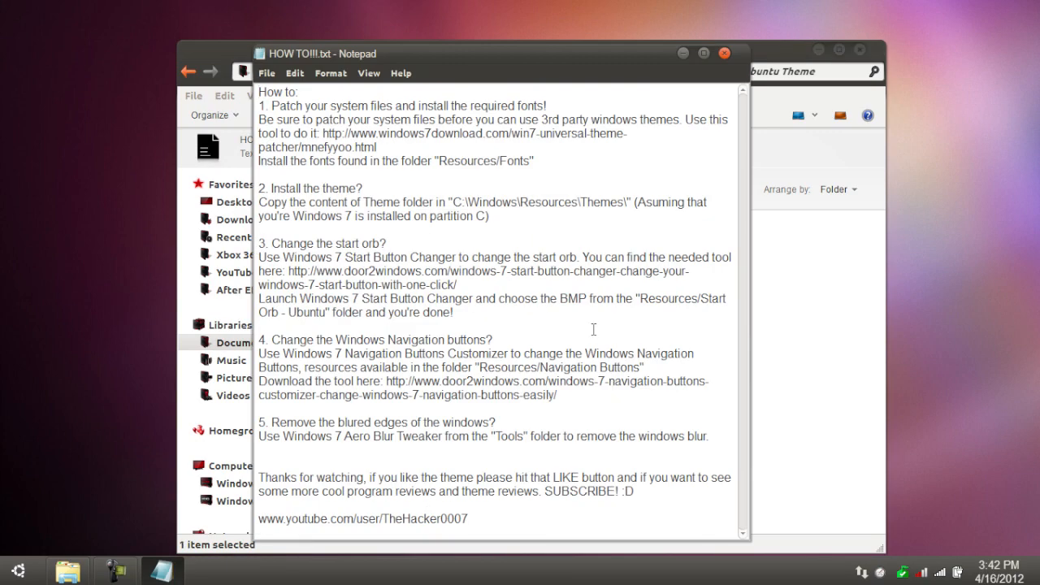
pyautogui.moveTo(575, 82)
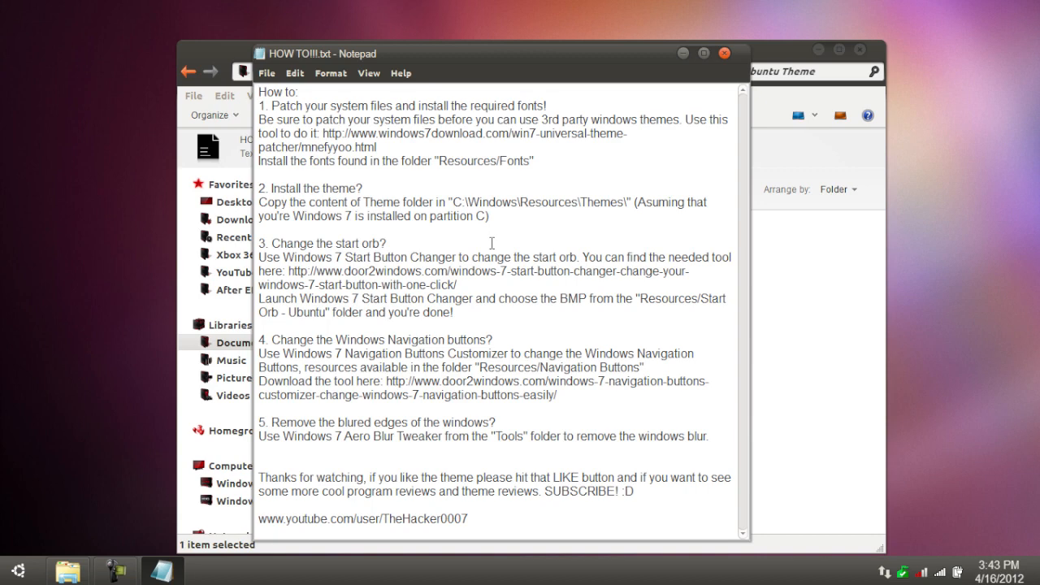
pyautogui.moveTo(355, 272)
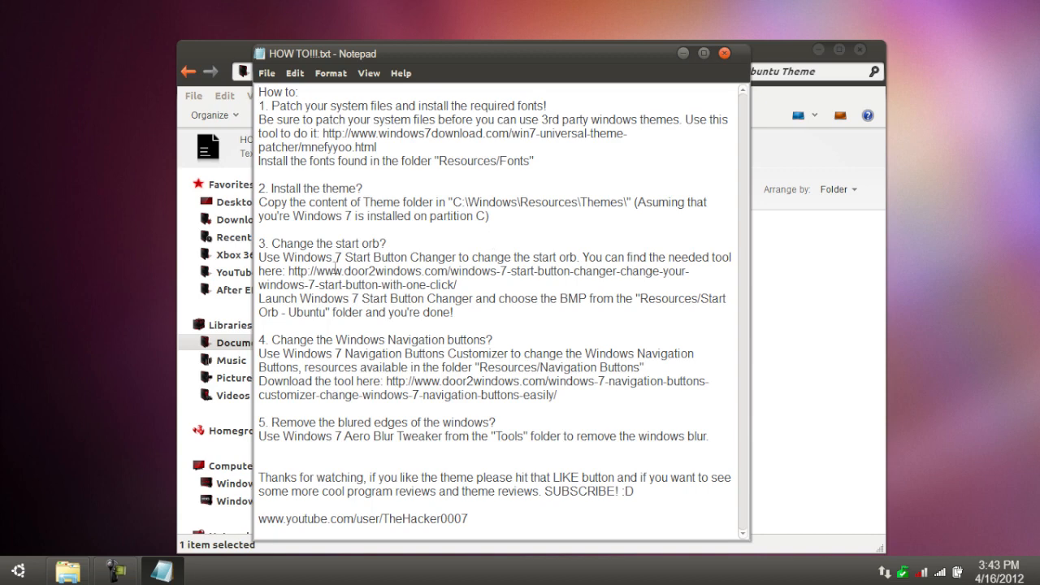
pyautogui.moveTo(402, 260)
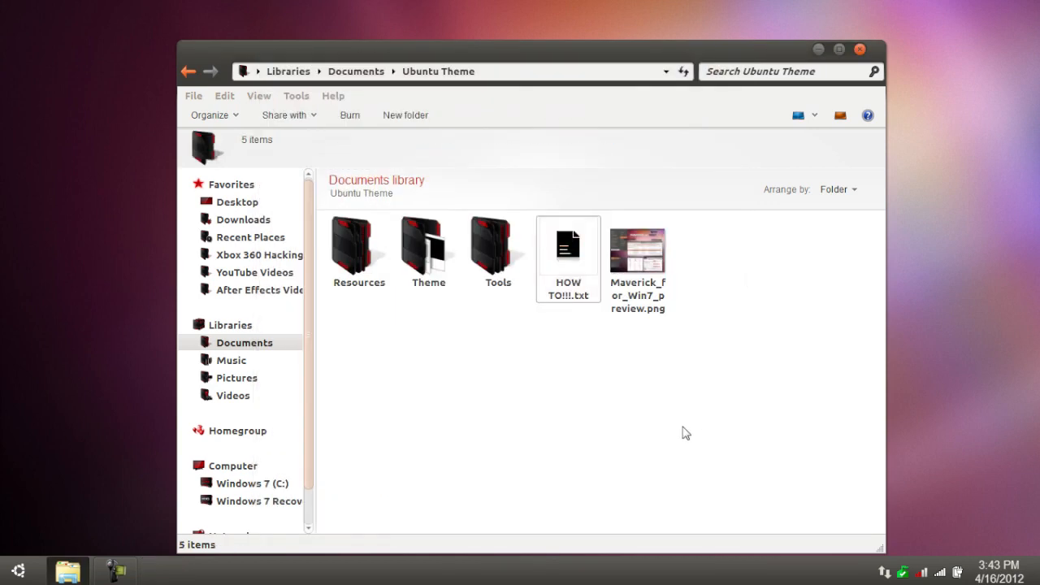
# Step: Snap the Ubuntu Theme window left and open the Windows 7 (C:) drive in a new window
pyautogui.click(253, 484)
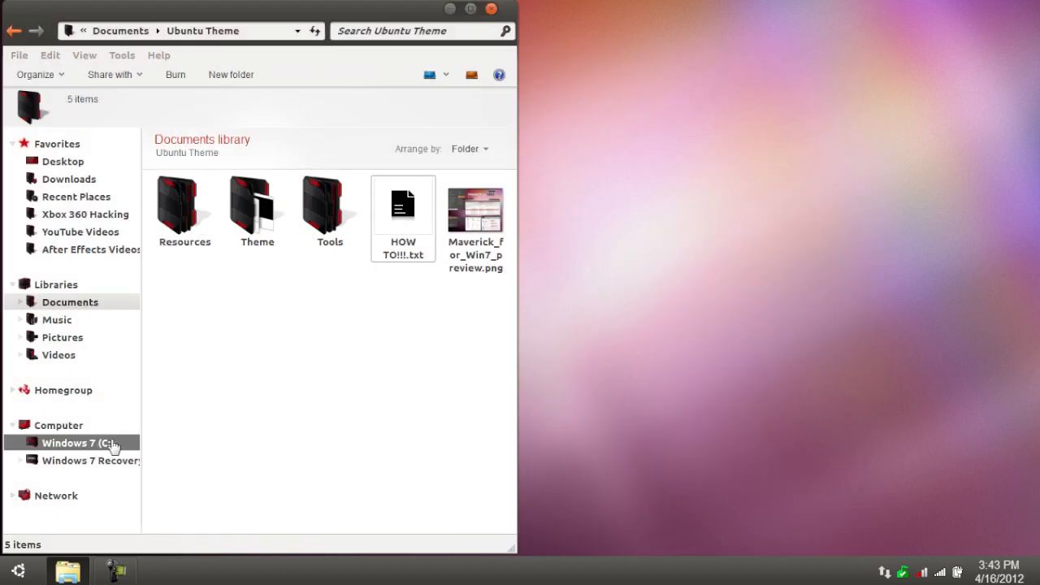
pyautogui.rightClick(74, 443)
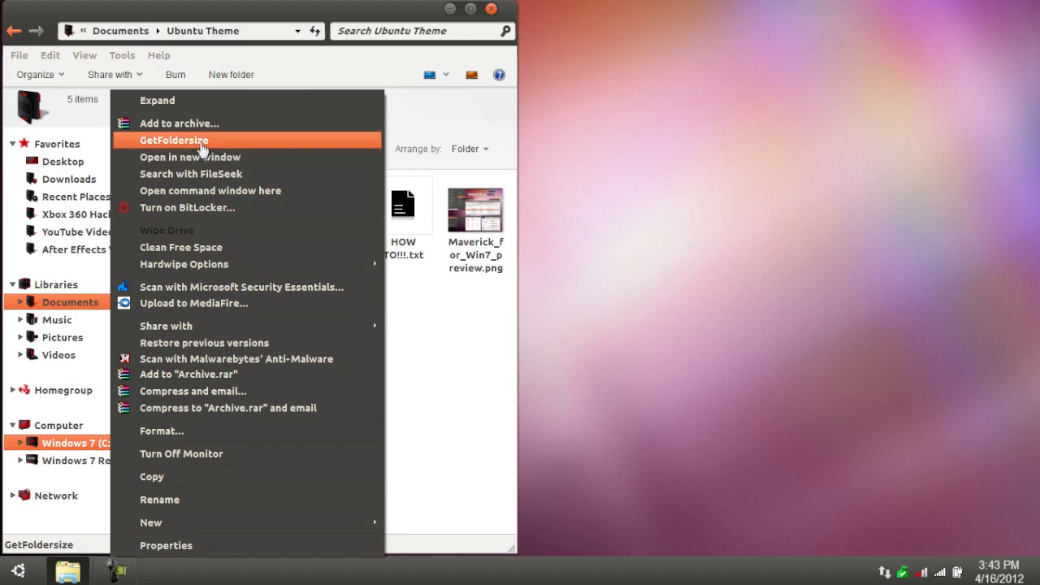
pyautogui.click(191, 157)
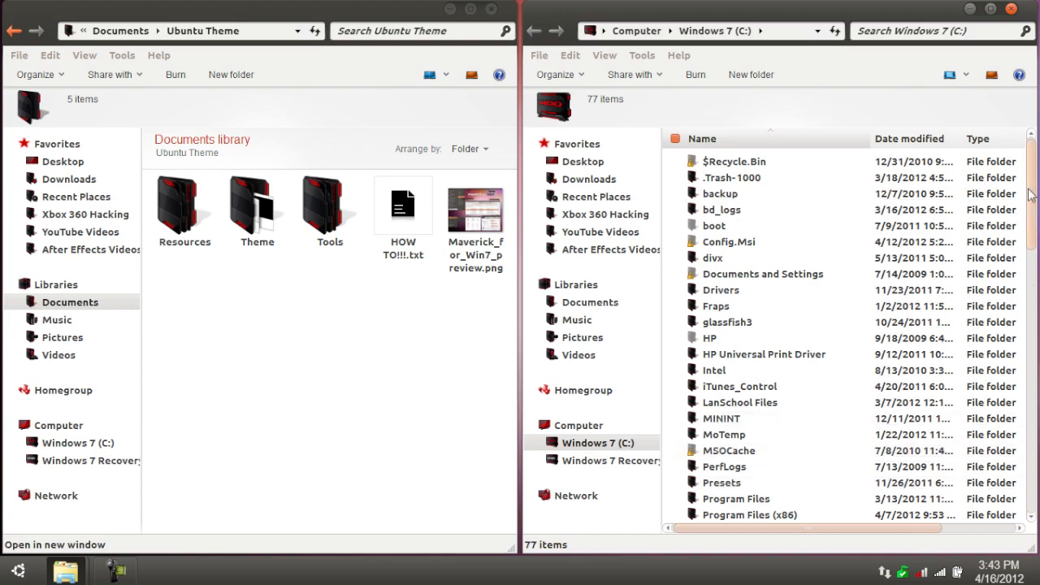
# Step: Navigate the new window to C:\Windows\Resources\Themes
pyautogui.scroll(-3)
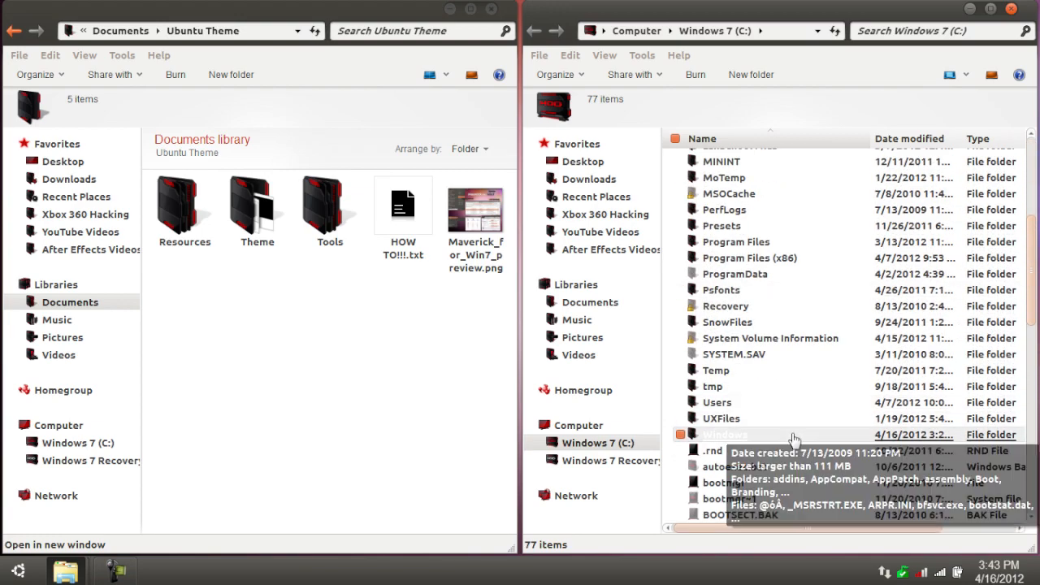
pyautogui.doubleClick(725, 435)
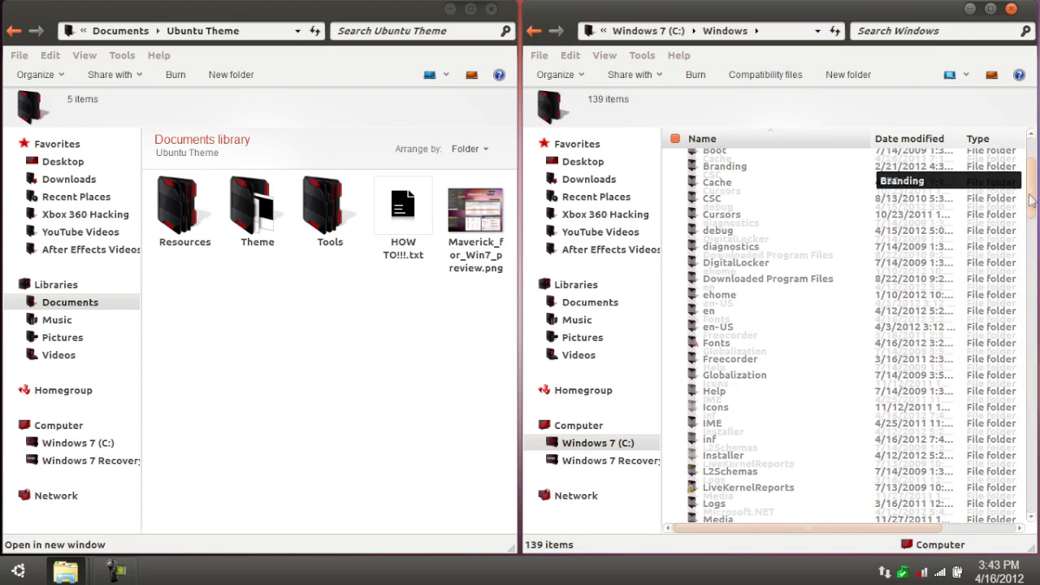
pyautogui.scroll(-3)
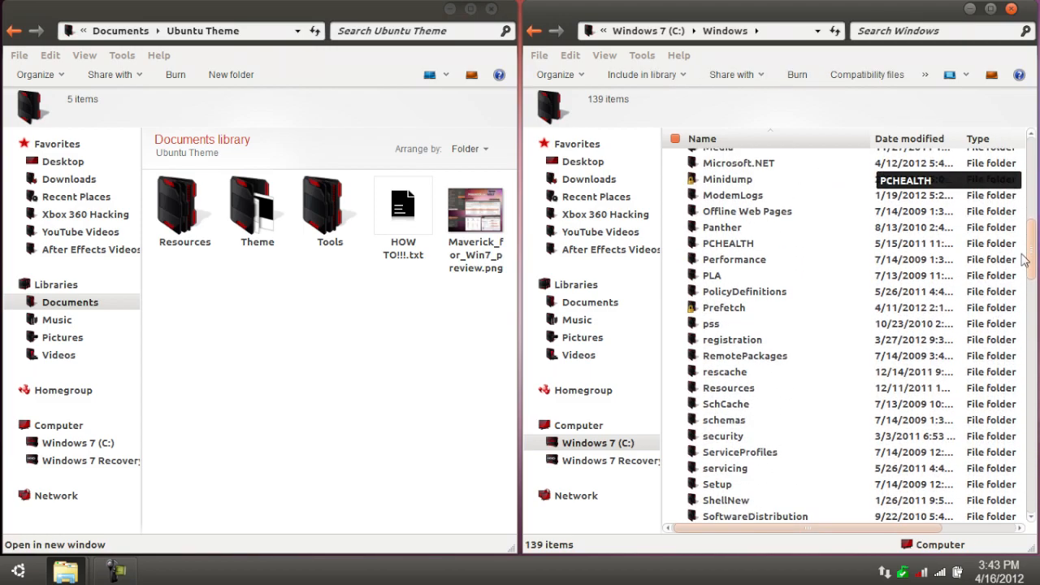
pyautogui.scroll(-3)
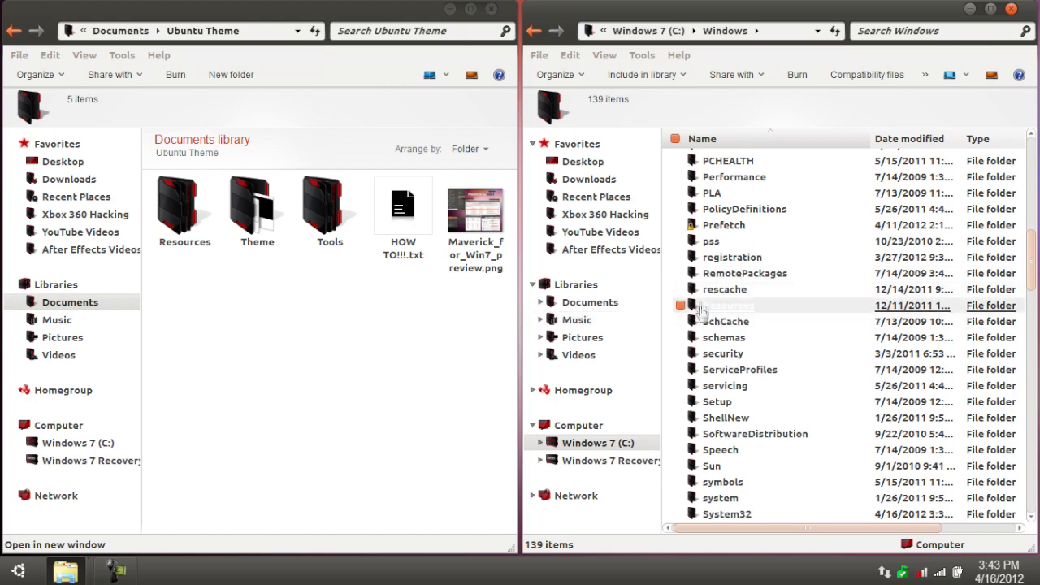
pyautogui.doubleClick(726, 305)
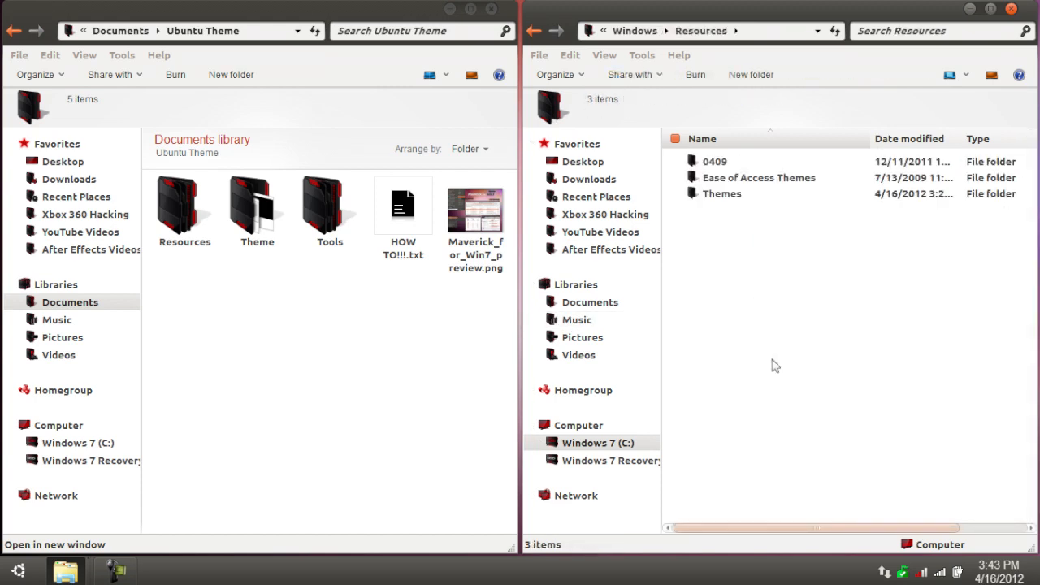
pyautogui.doubleClick(722, 194)
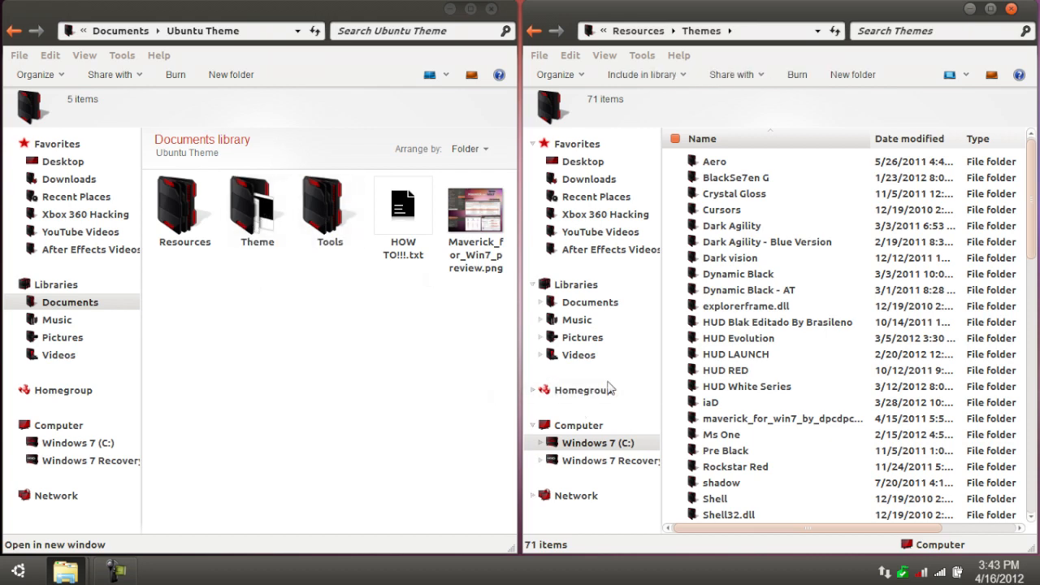
# Step: Look inside the download's Theme folder, then close the system Themes window
pyautogui.doubleClick(256, 208)
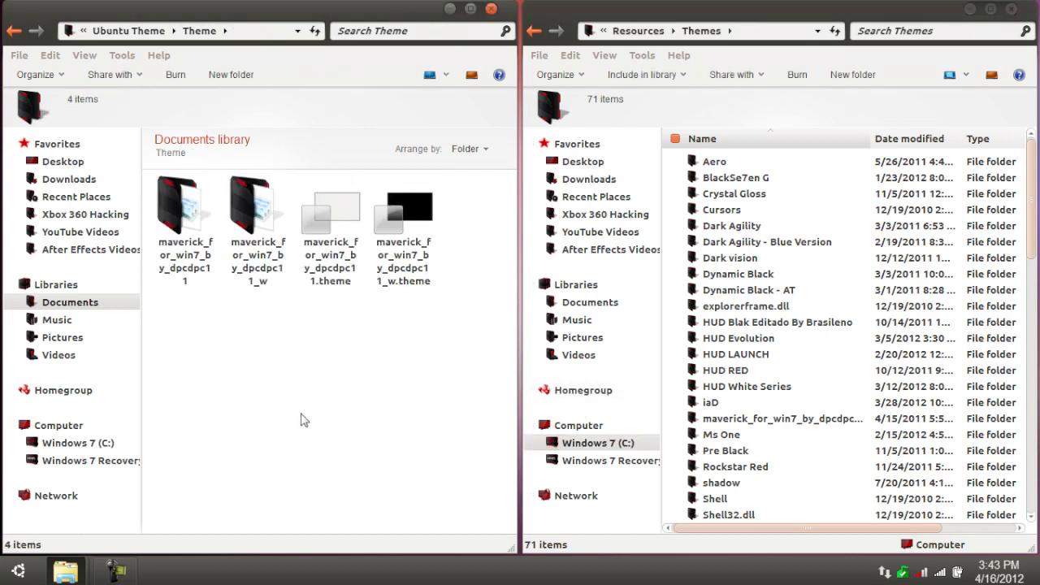
pyautogui.moveTo(348, 416)
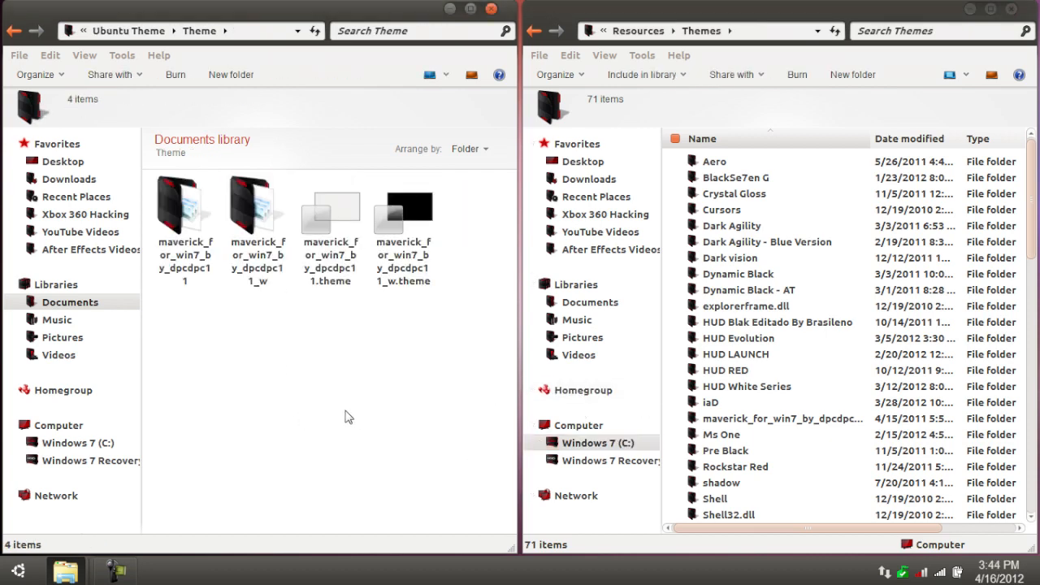
pyautogui.moveTo(320, 305)
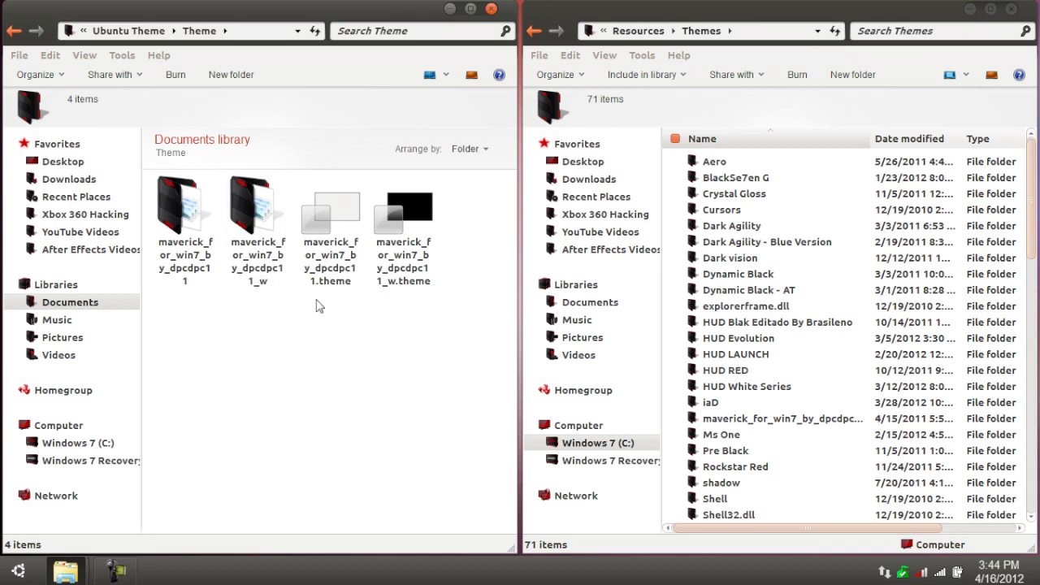
pyautogui.moveTo(347, 369)
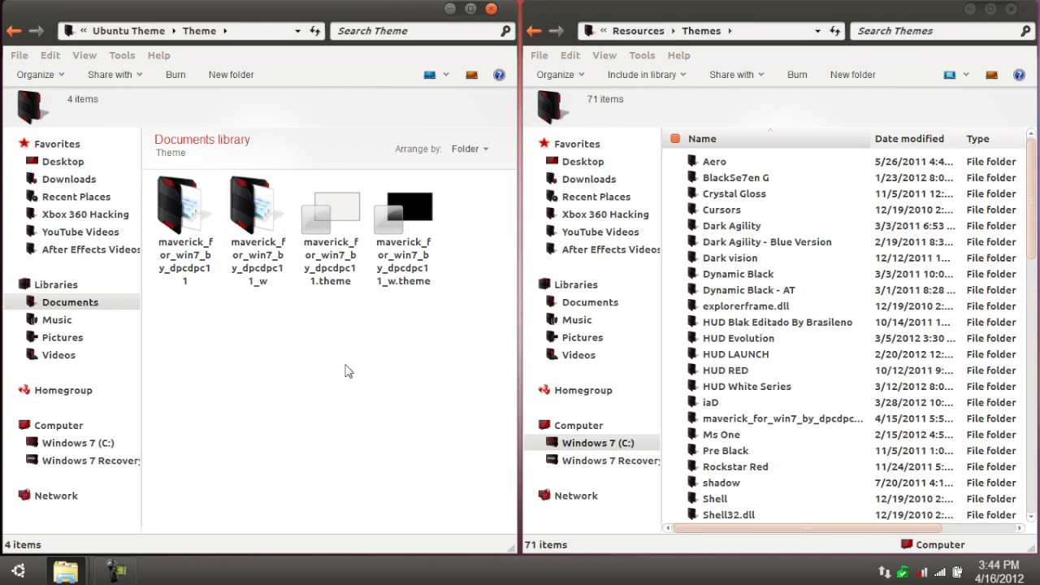
pyautogui.moveTo(217, 311)
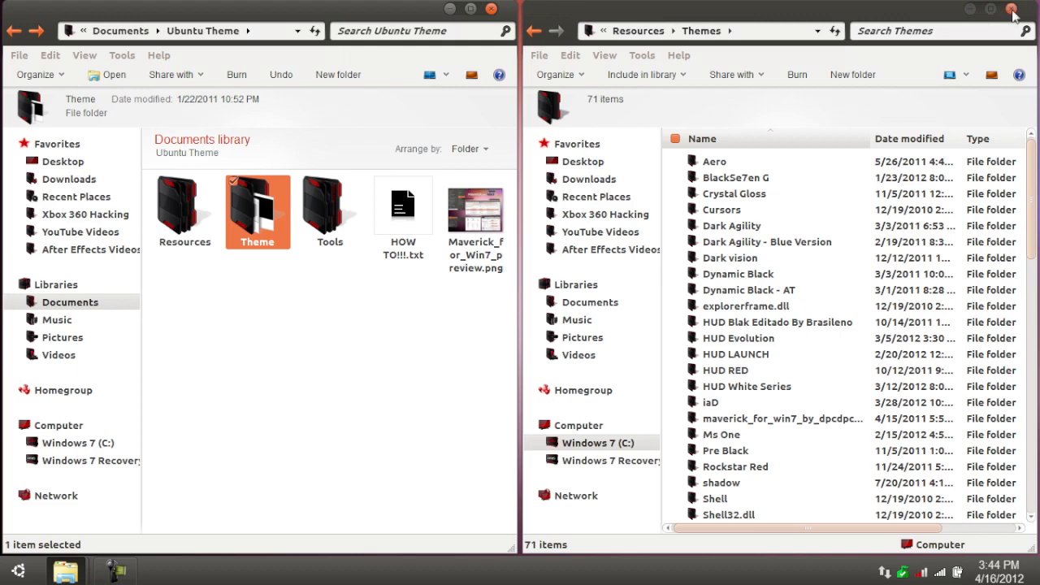
pyautogui.click(1013, 10)
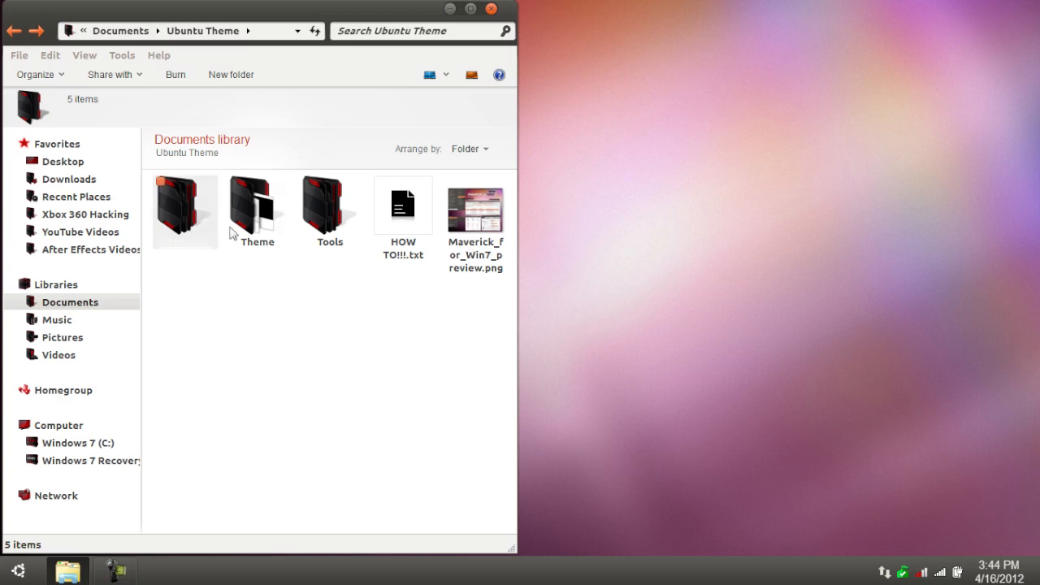
# Step: Launch the 64-bit Aero Blur Tweaker from the Tools folder and hide the Aero glass blur
pyautogui.doubleClick(329, 207)
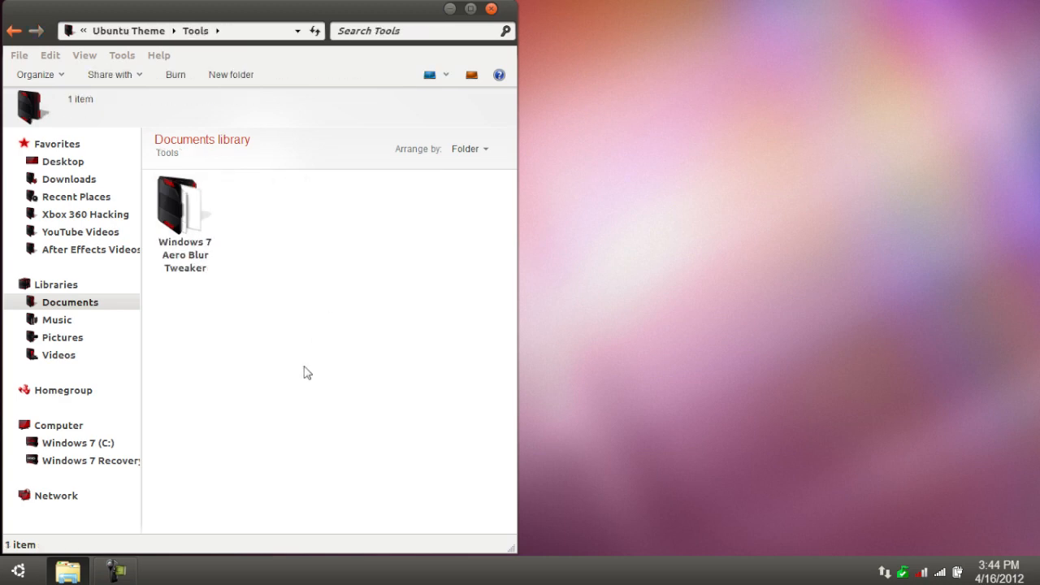
pyautogui.moveTo(414, 339)
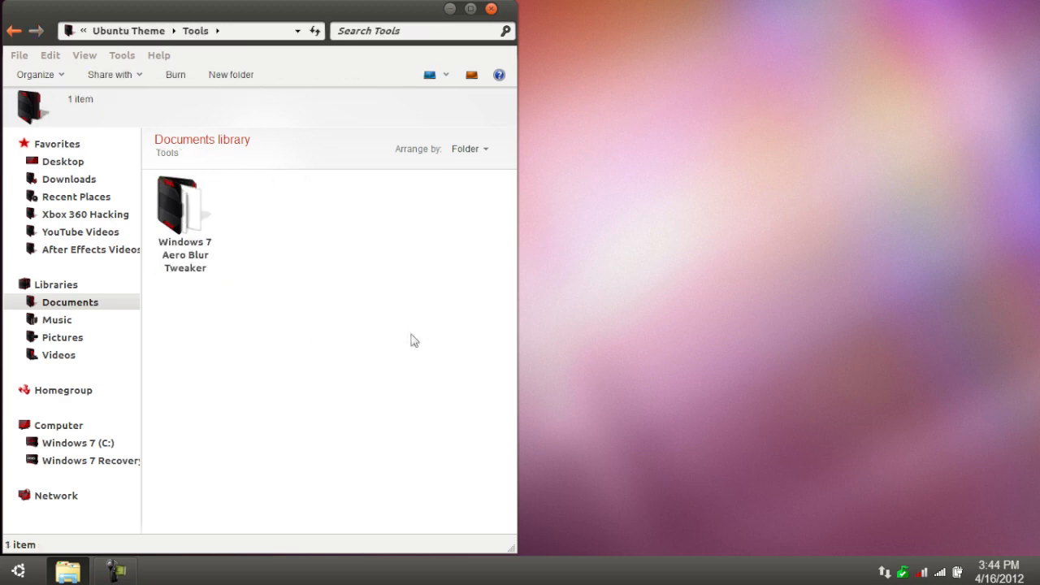
pyautogui.doubleClick(184, 208)
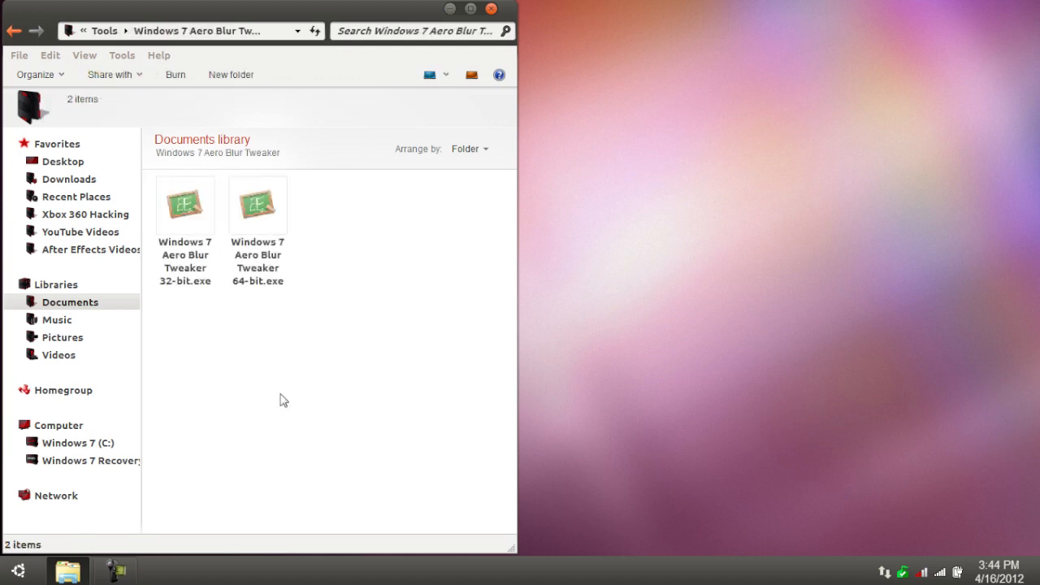
pyautogui.moveTo(313, 419)
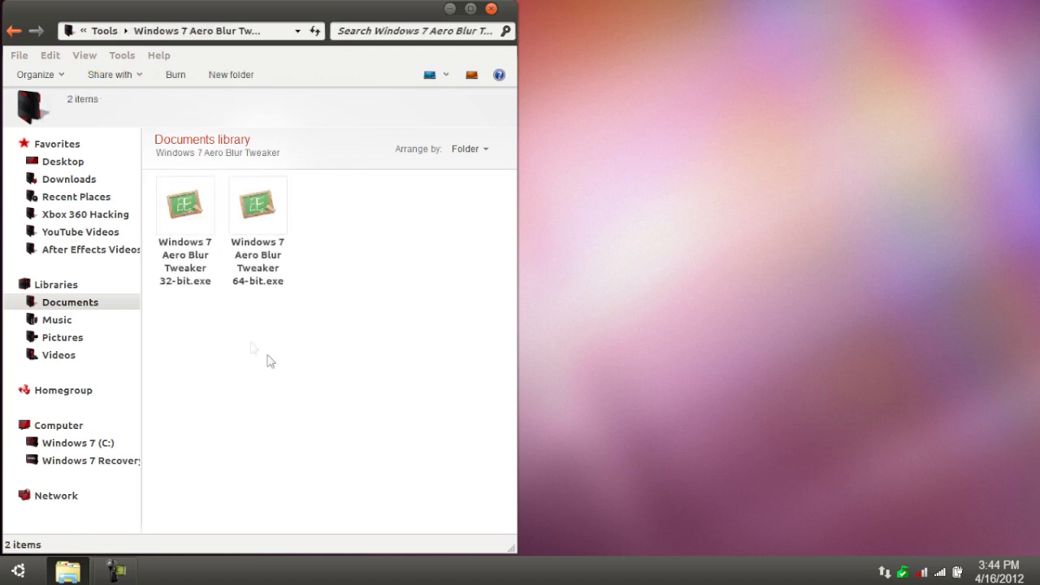
pyautogui.moveTo(320, 331)
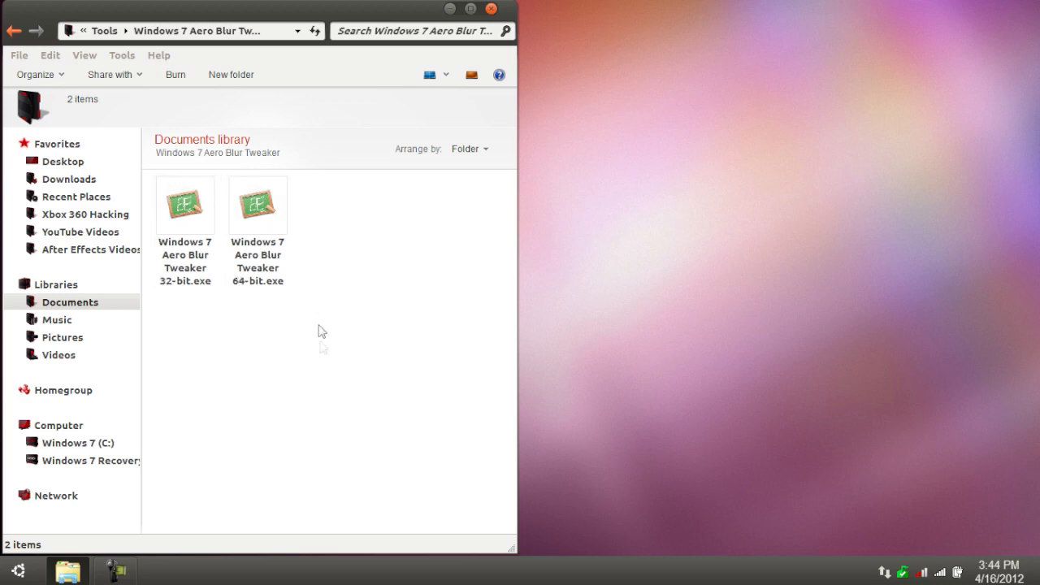
pyautogui.doubleClick(258, 204)
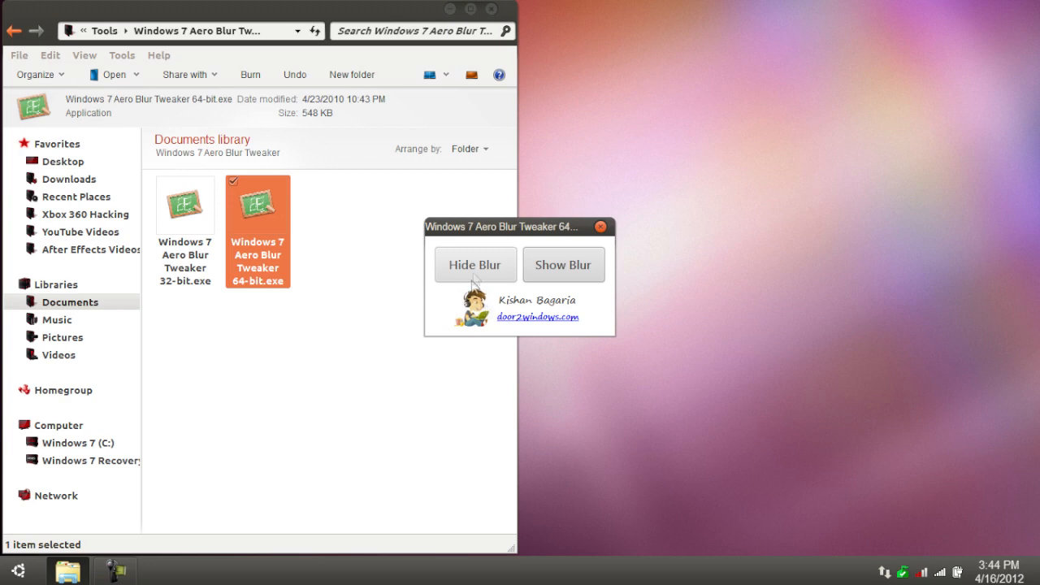
pyautogui.moveTo(479, 268)
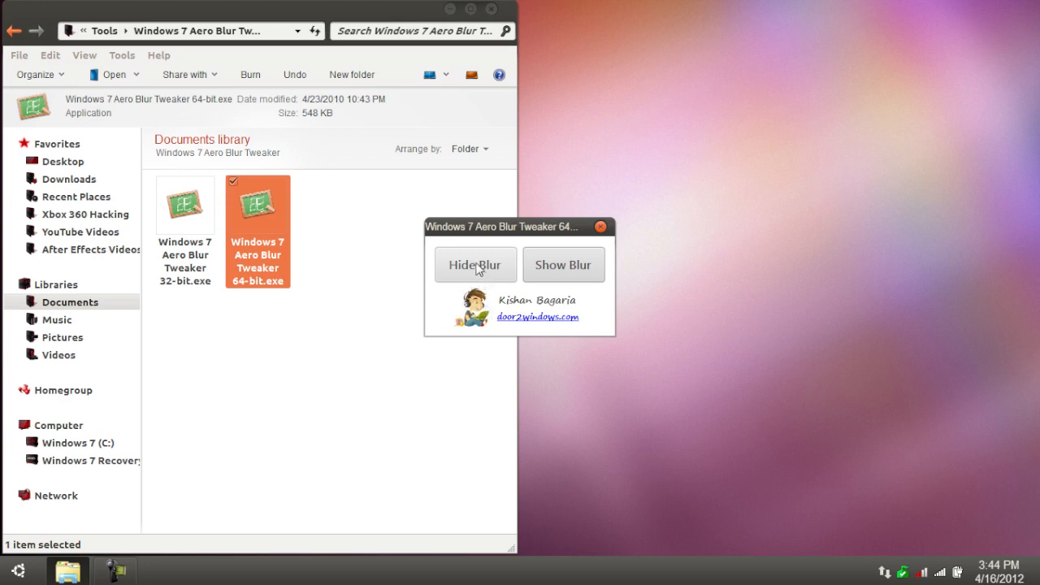
pyautogui.click(601, 226)
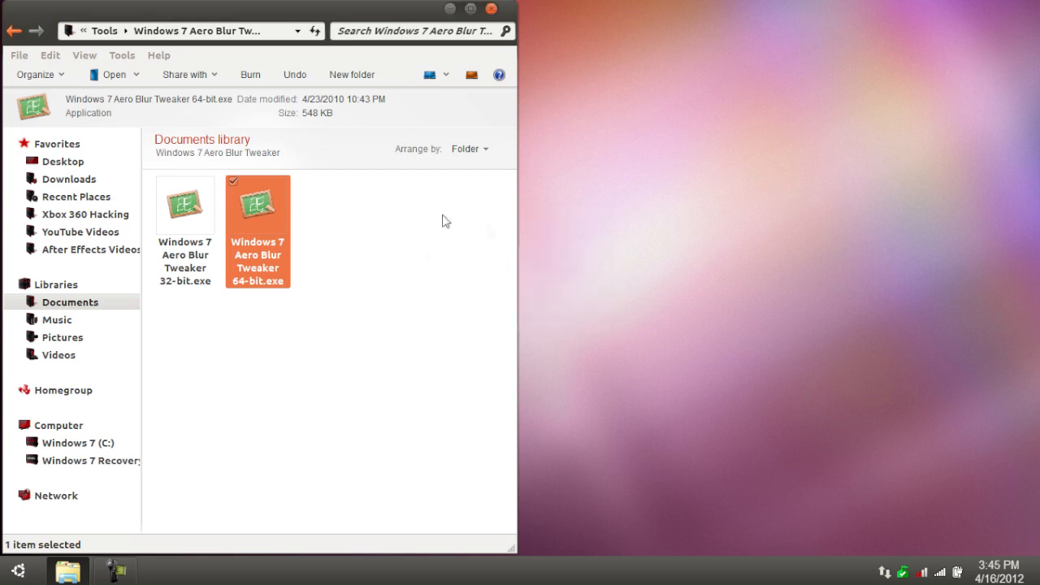
# Step: Preview Ubuntu-B.ttf from Resources\Fonts\Ubuntu in Font Viewer, then close it
pyautogui.click(13, 30)
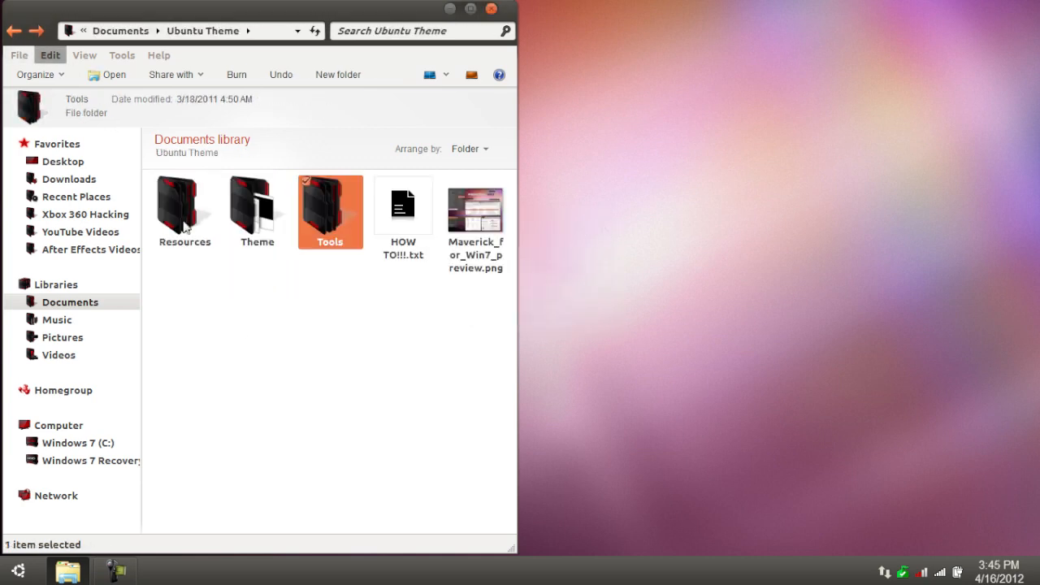
pyautogui.doubleClick(185, 208)
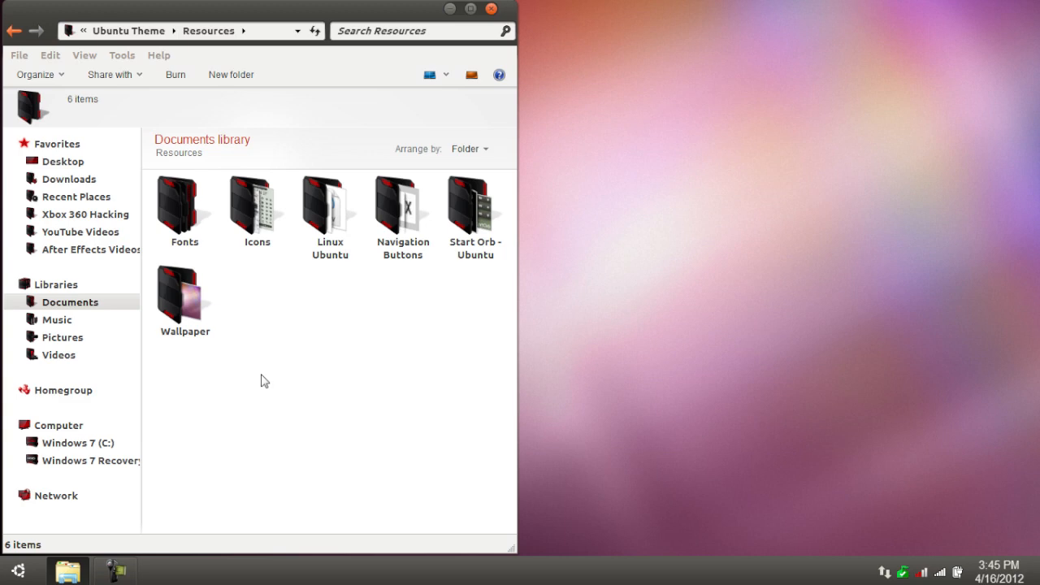
pyautogui.doubleClick(182, 205)
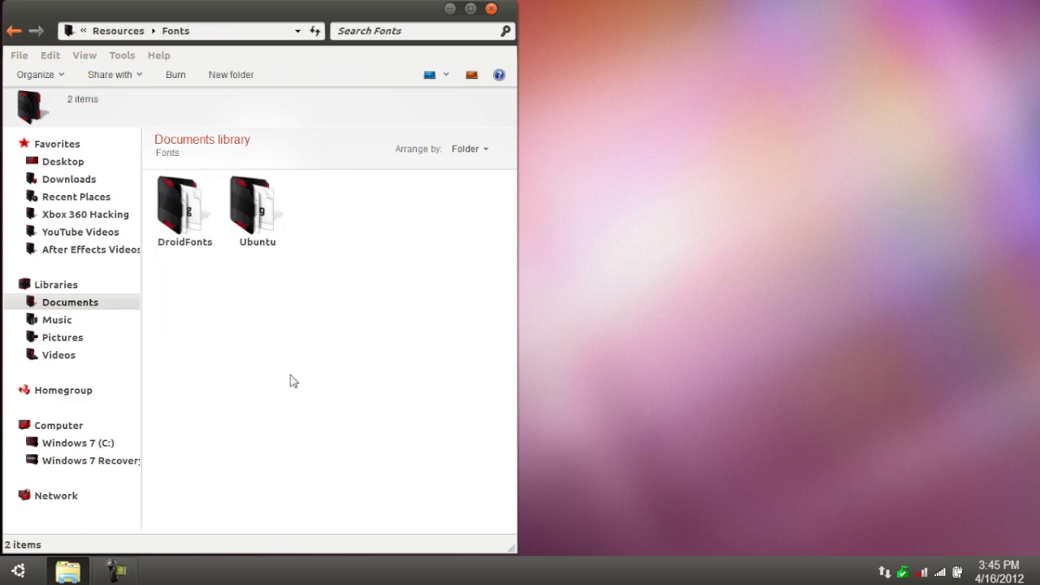
pyautogui.click(257, 207)
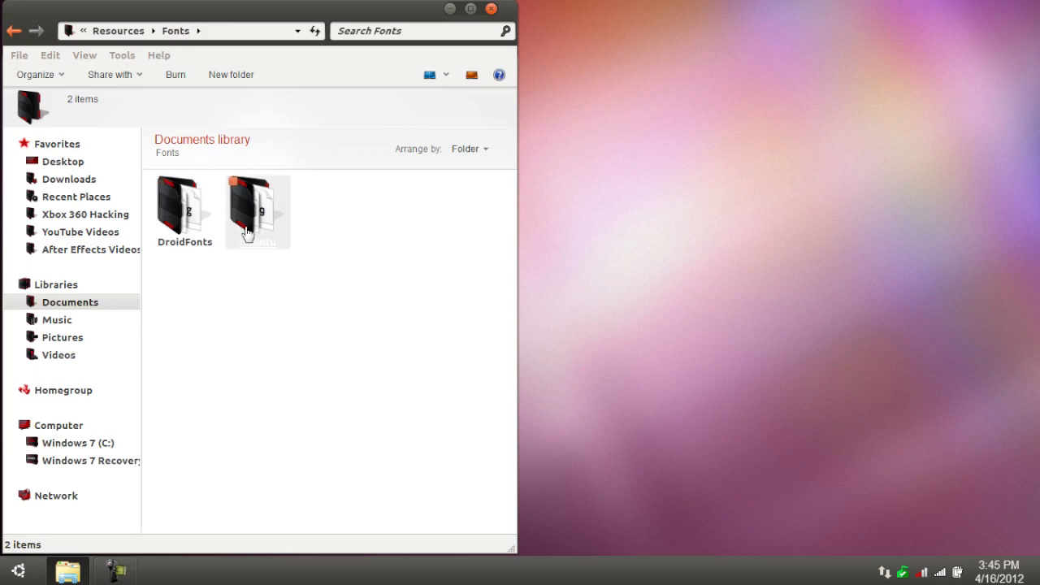
pyautogui.doubleClick(257, 207)
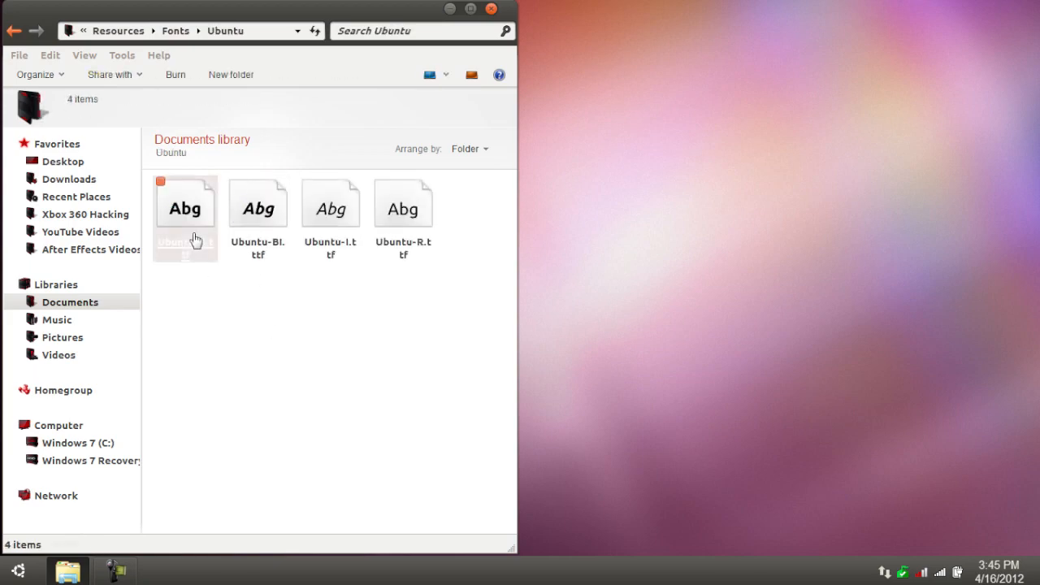
pyautogui.doubleClick(185, 203)
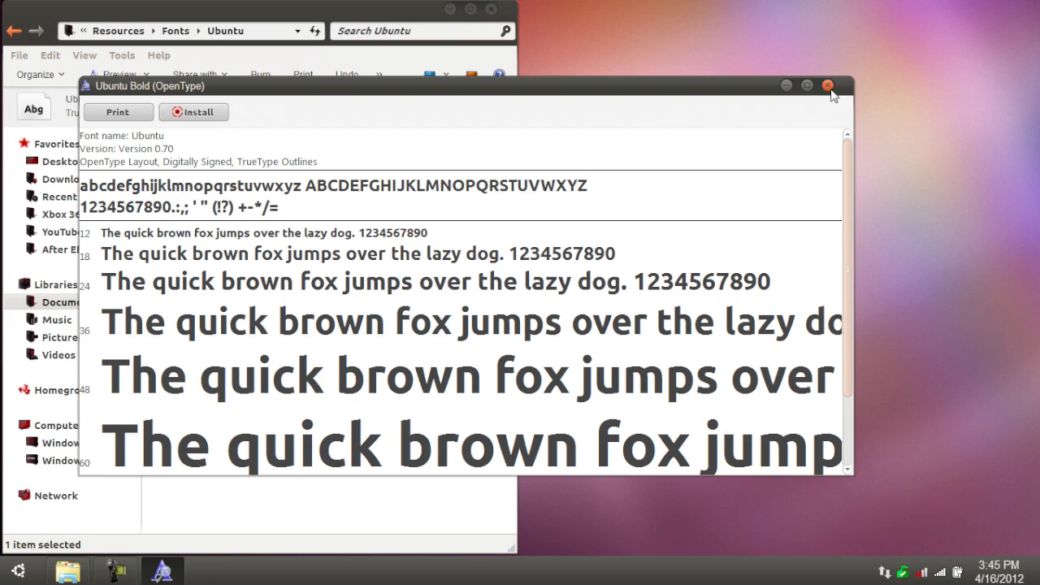
pyautogui.click(829, 85)
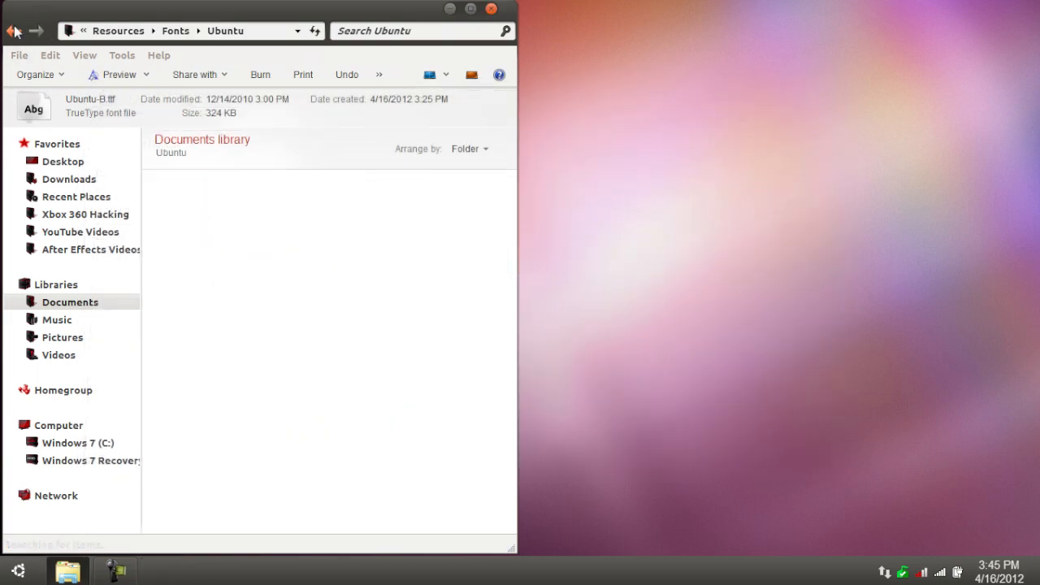
# Step: View the Token tutorial image and the Token icon set preview.png in the Icons folder
pyautogui.click(10, 30)
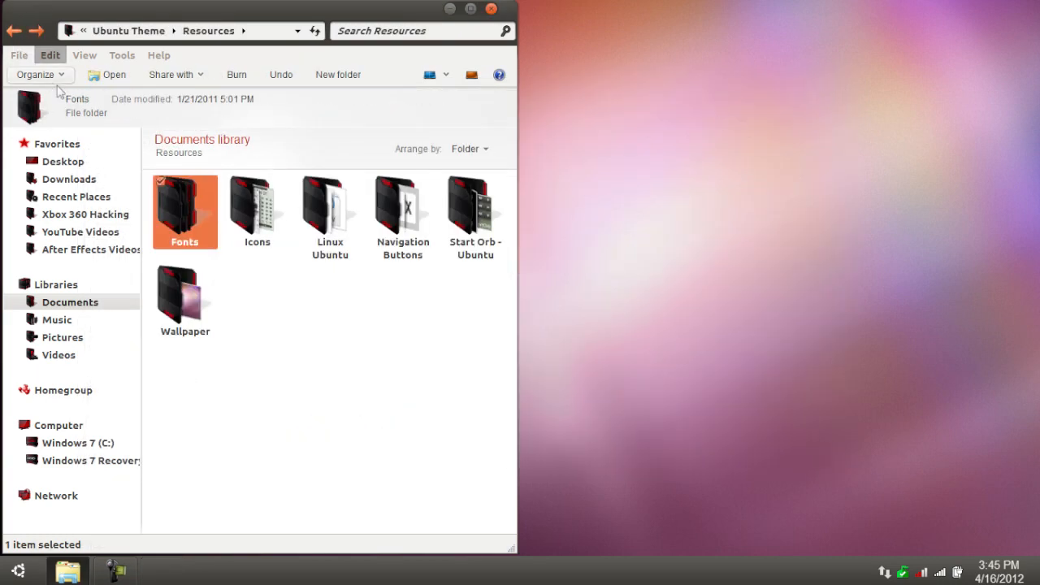
pyautogui.doubleClick(257, 212)
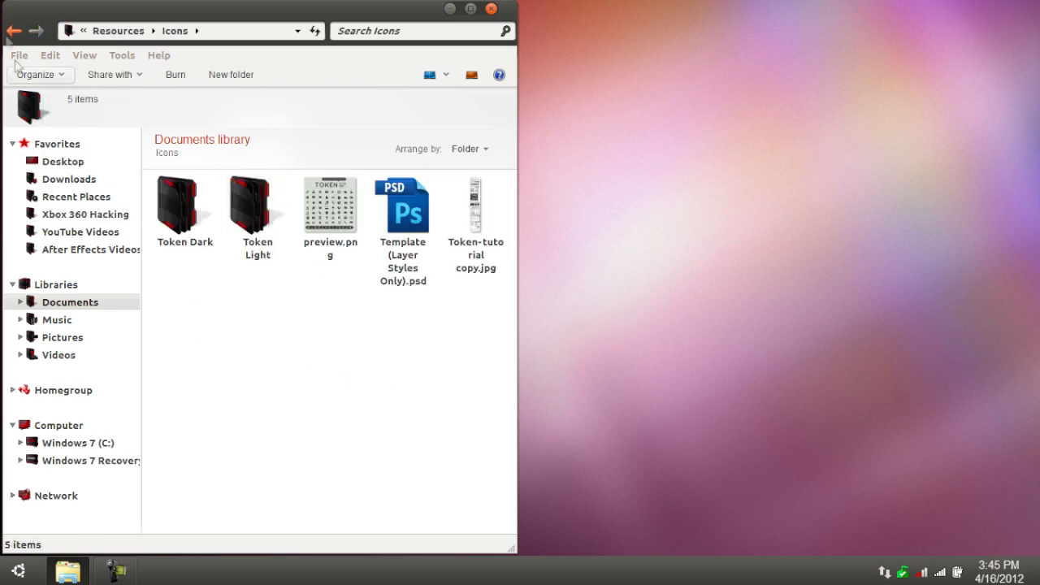
pyautogui.click(476, 207)
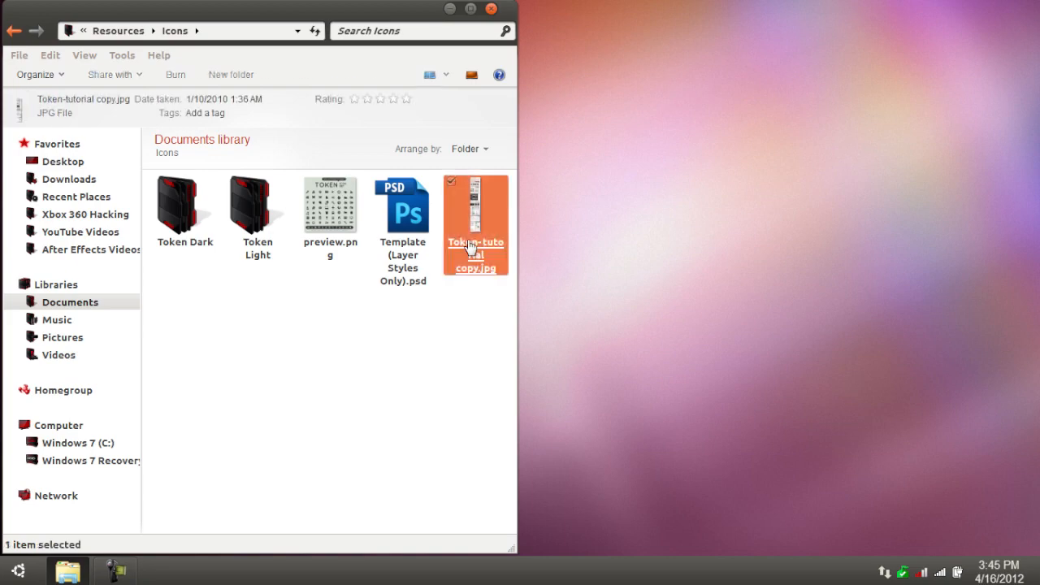
pyautogui.doubleClick(471, 223)
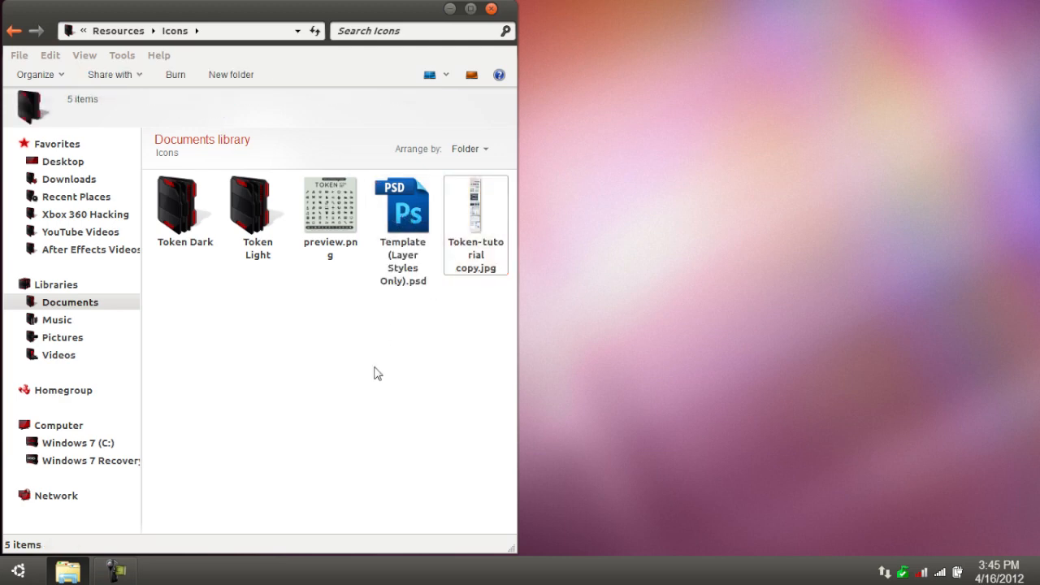
pyautogui.click(403, 208)
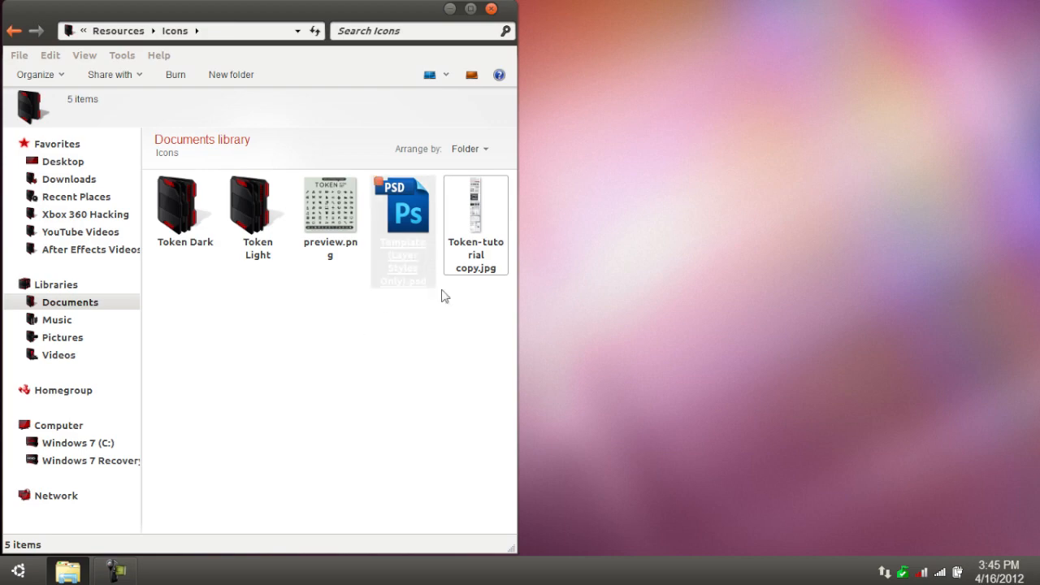
pyautogui.doubleClick(330, 205)
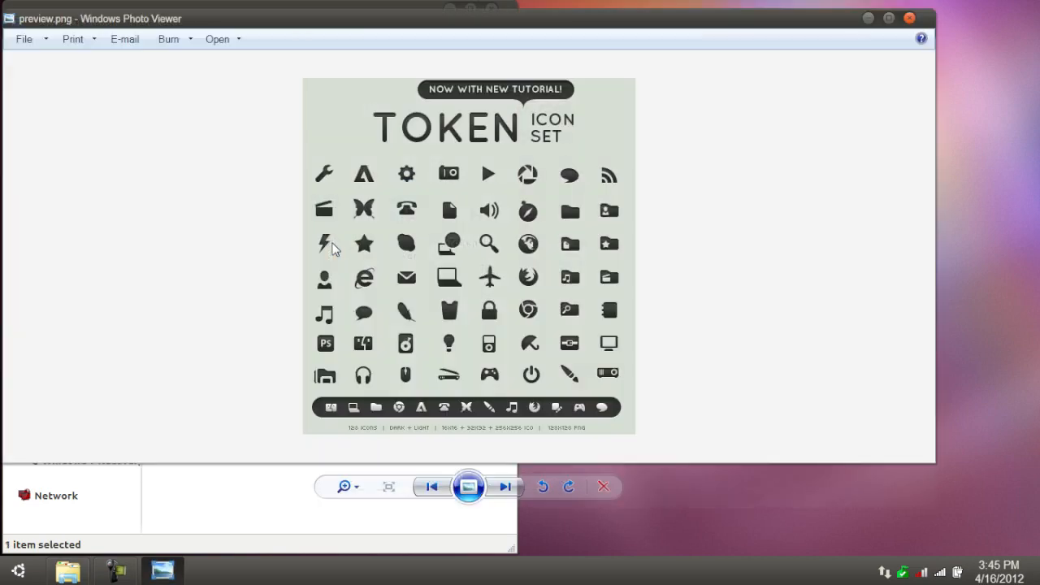
pyautogui.moveTo(451, 248)
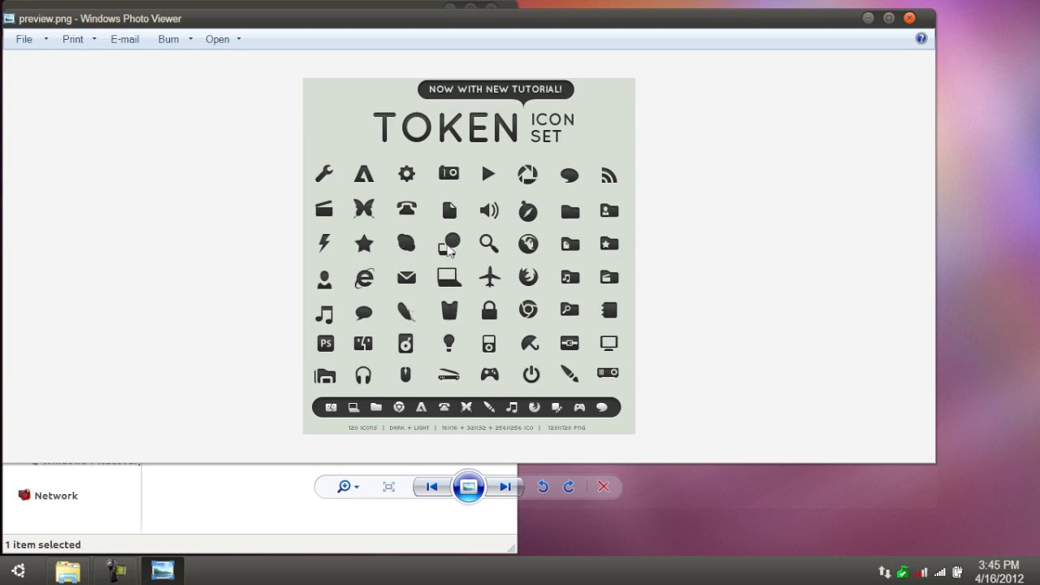
pyautogui.moveTo(233, 388)
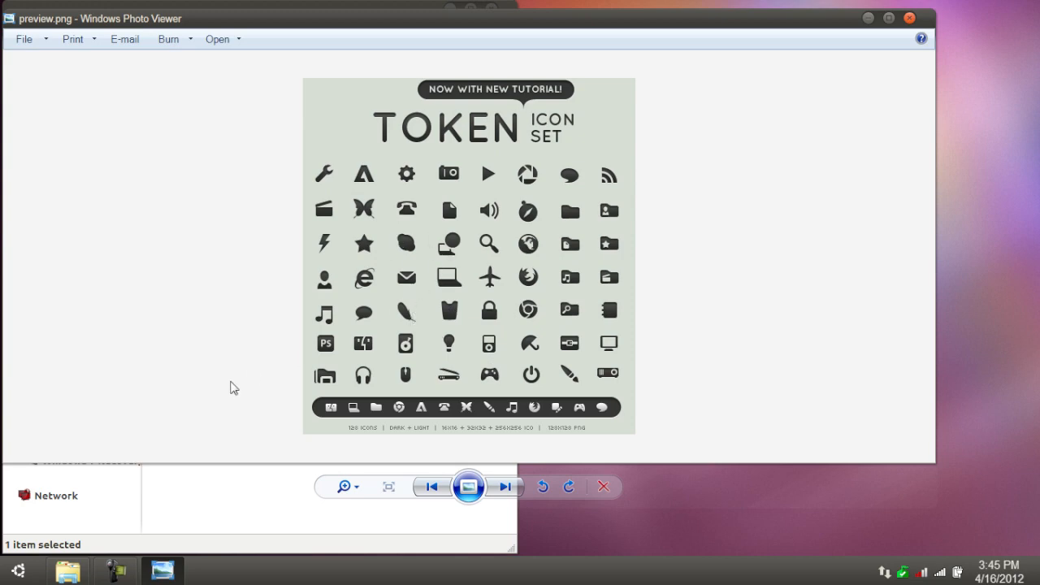
pyautogui.moveTo(231, 384)
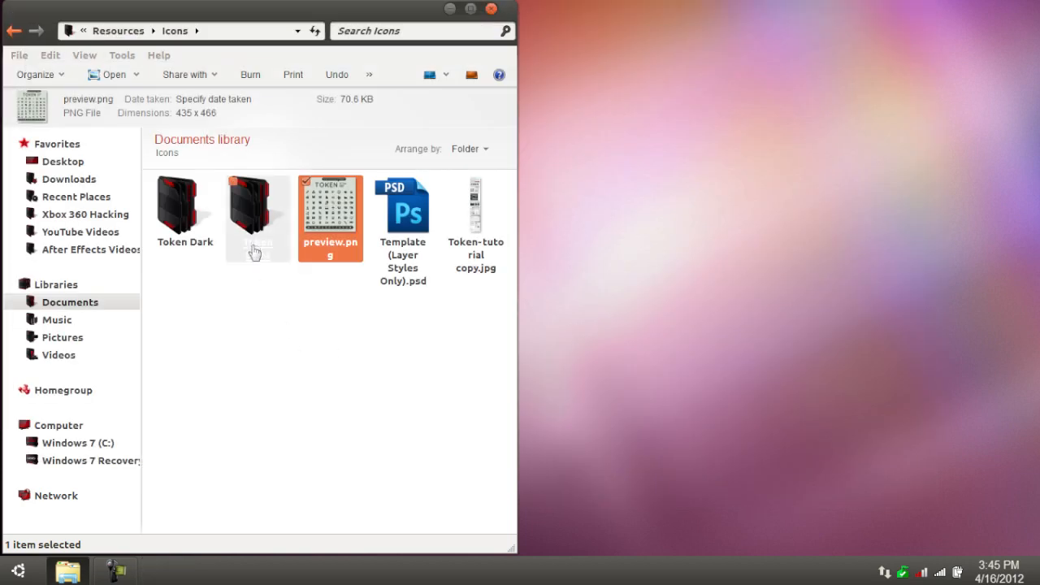
# Step: Preview Adobe.png in the Token Light and Token Dark PNG sets, then return to Resources
pyautogui.doubleClick(257, 207)
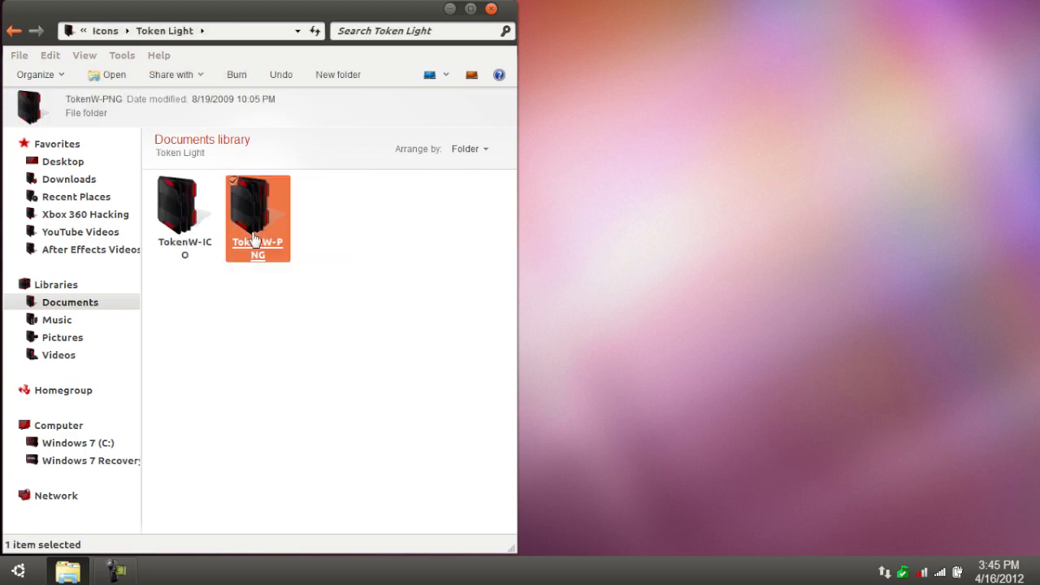
pyautogui.doubleClick(258, 211)
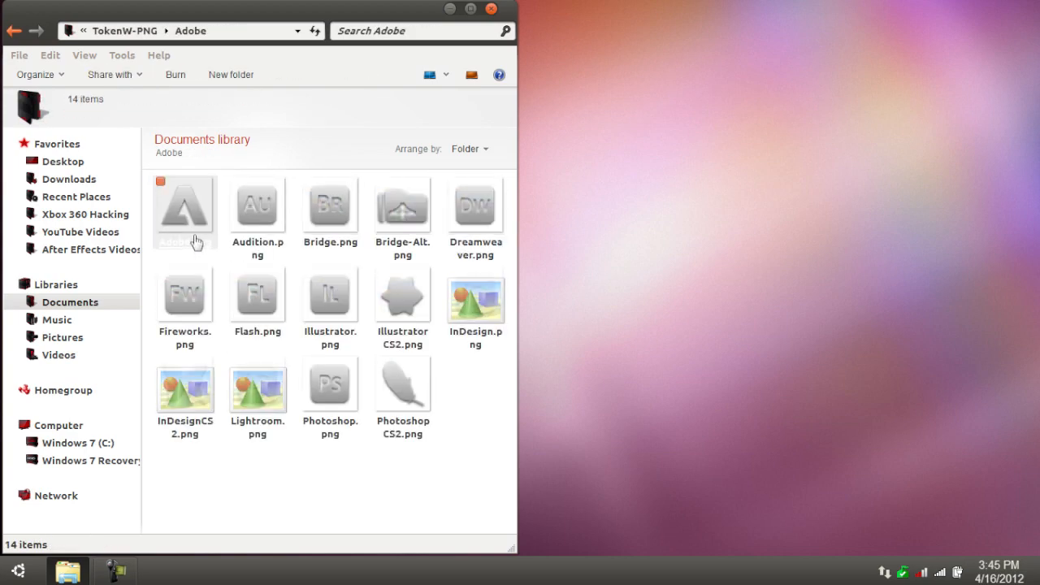
pyautogui.doubleClick(186, 206)
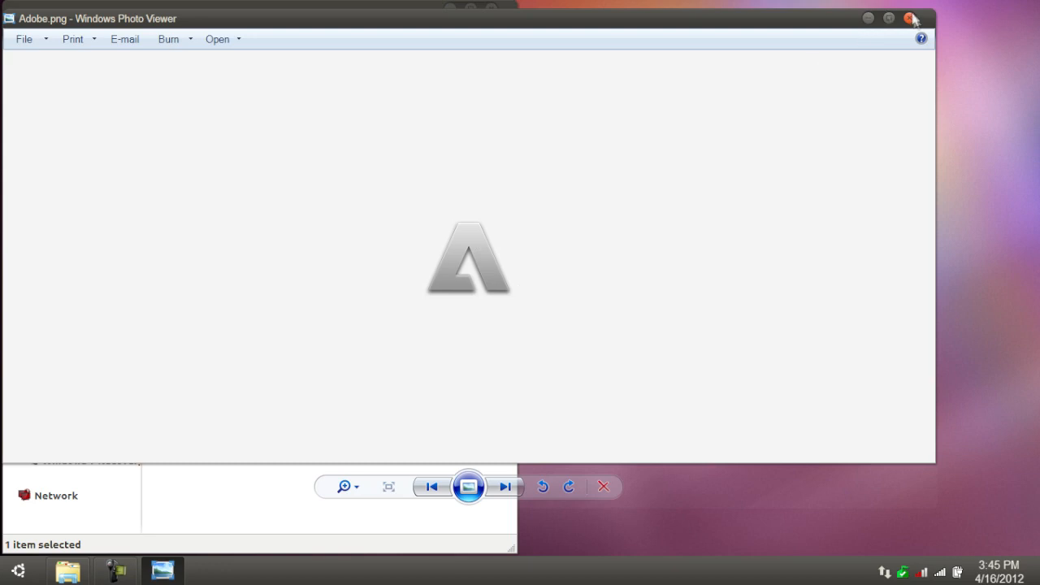
pyautogui.click(910, 15)
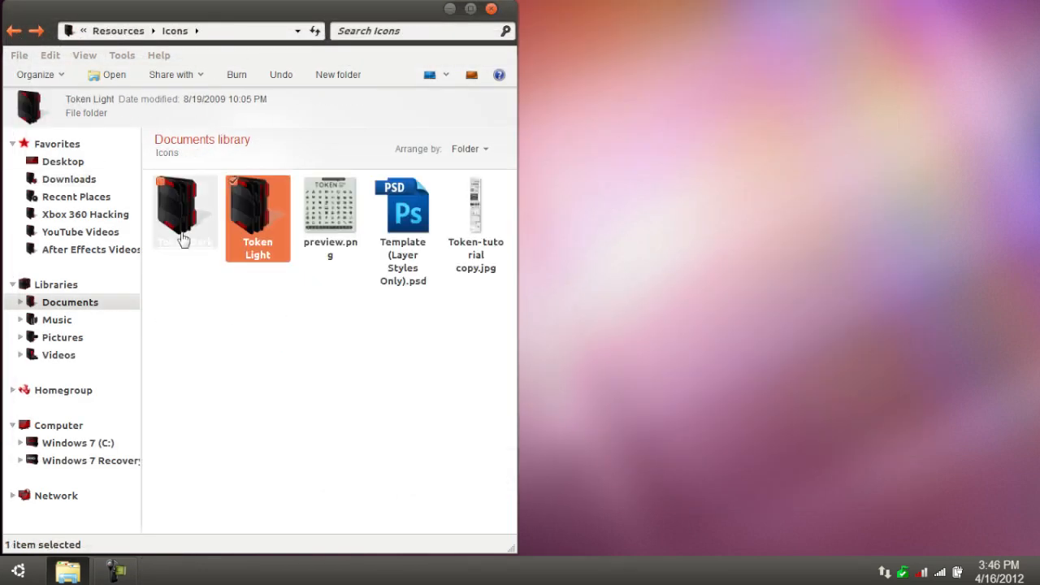
pyautogui.doubleClick(185, 211)
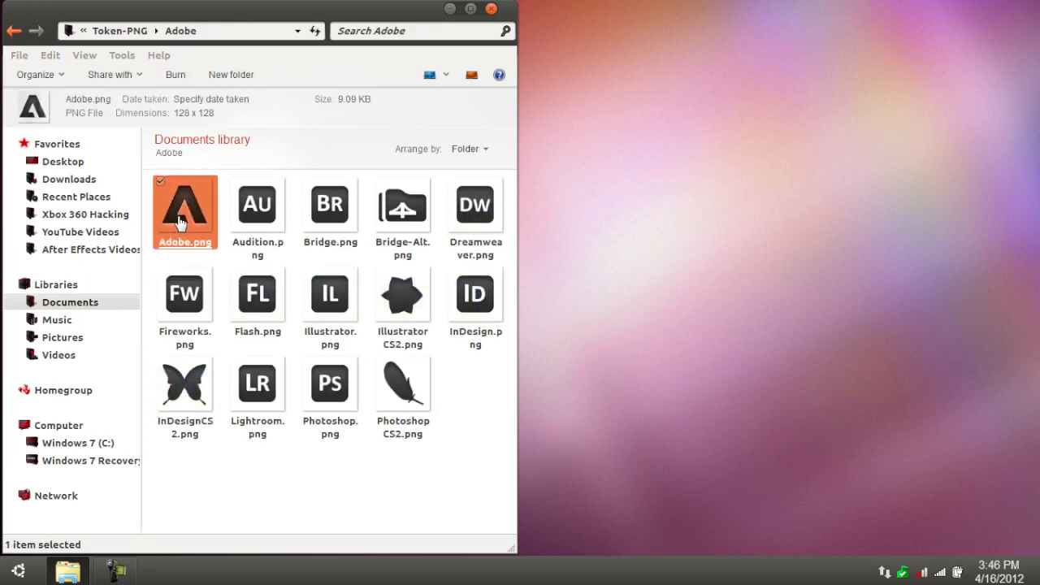
pyautogui.doubleClick(185, 205)
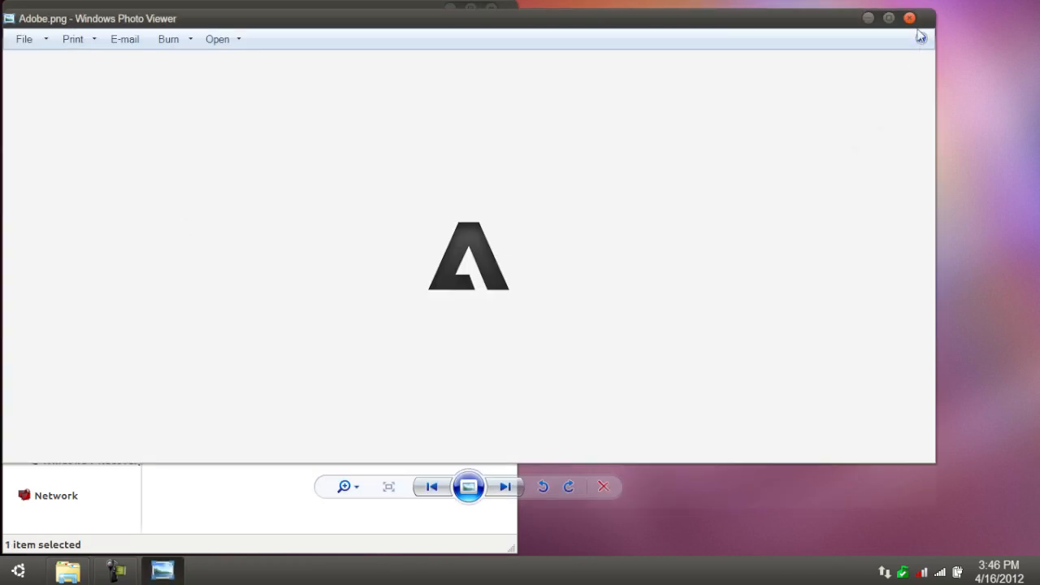
pyautogui.click(910, 17)
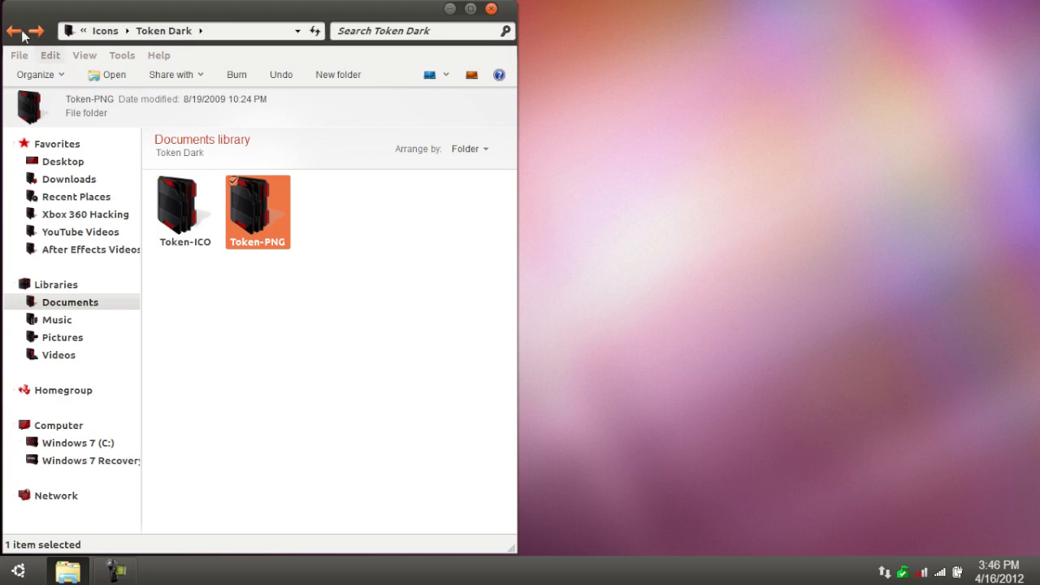
pyautogui.click(14, 30)
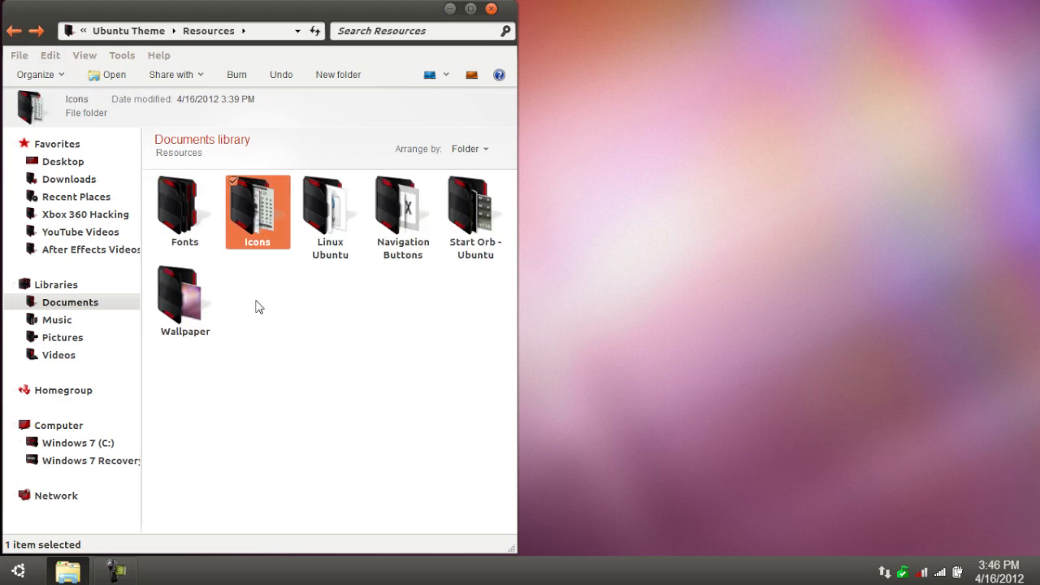
pyautogui.moveTo(377, 339)
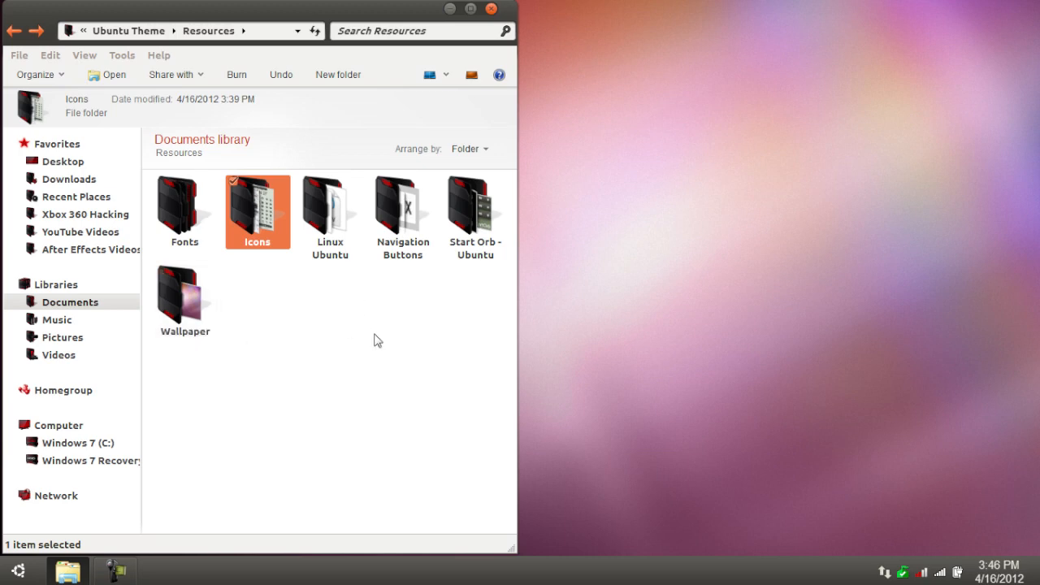
# Step: Look at the Linux Ubuntu sounds folder and its startup WAV, then go back to Resources
pyautogui.doubleClick(329, 211)
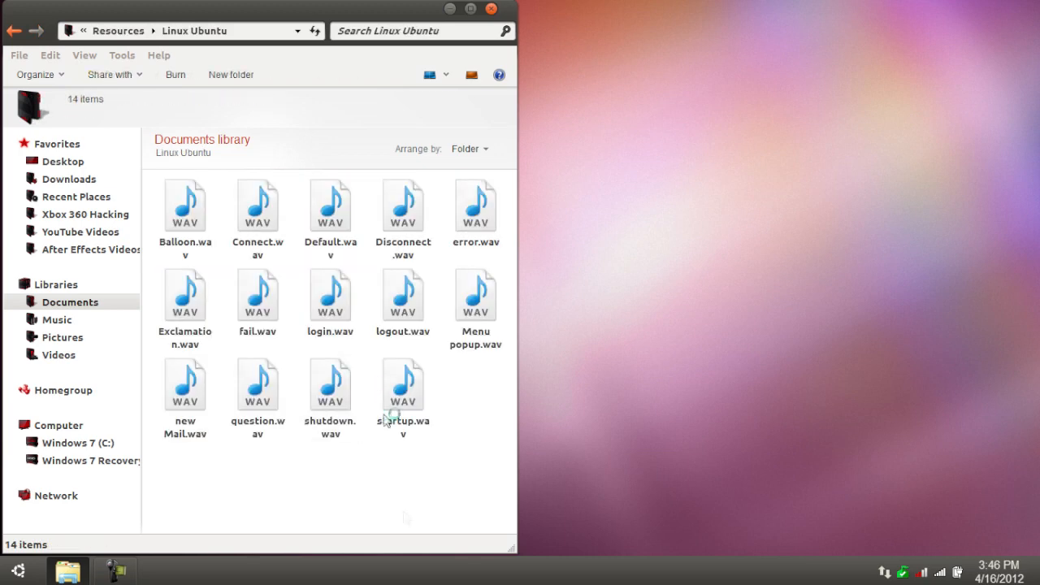
pyautogui.click(403, 386)
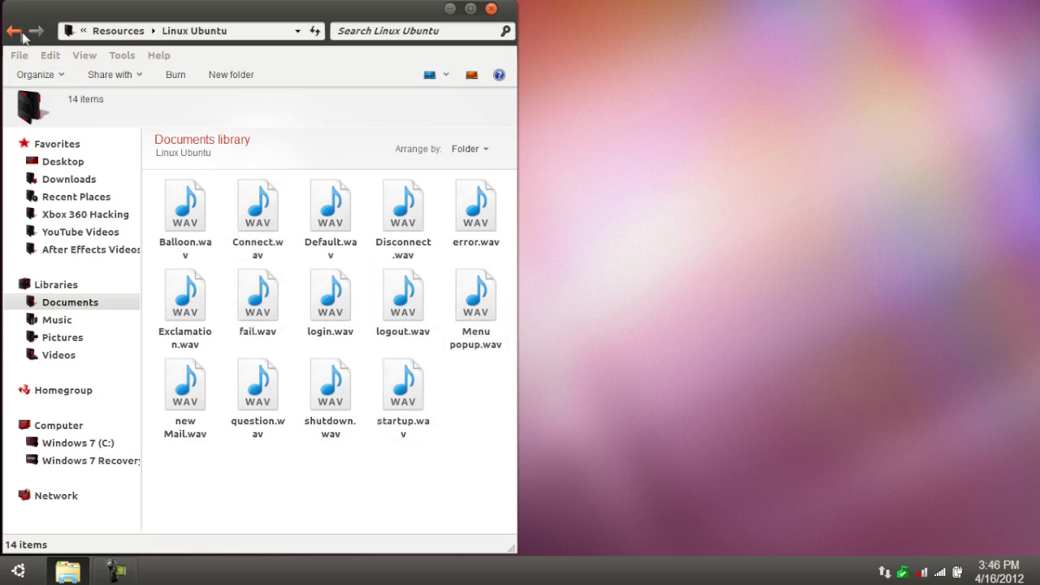
pyautogui.click(14, 30)
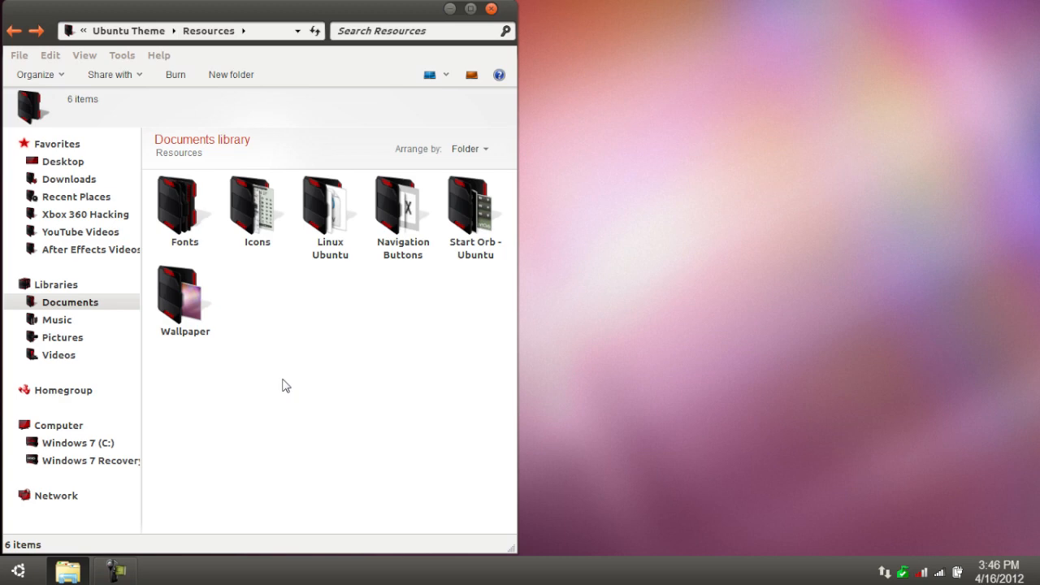
pyautogui.moveTo(294, 351)
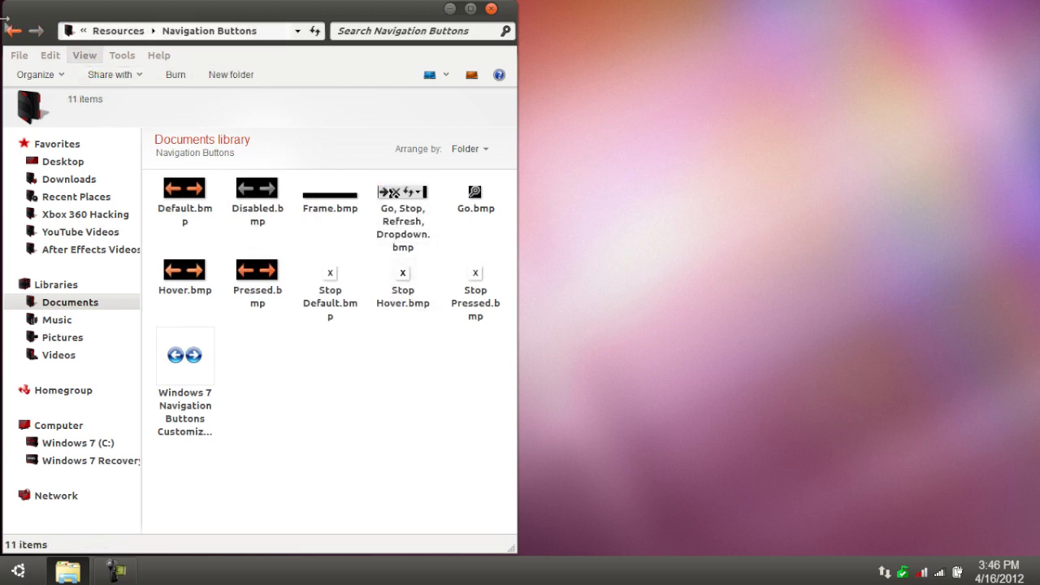
pyautogui.moveTo(433, 387)
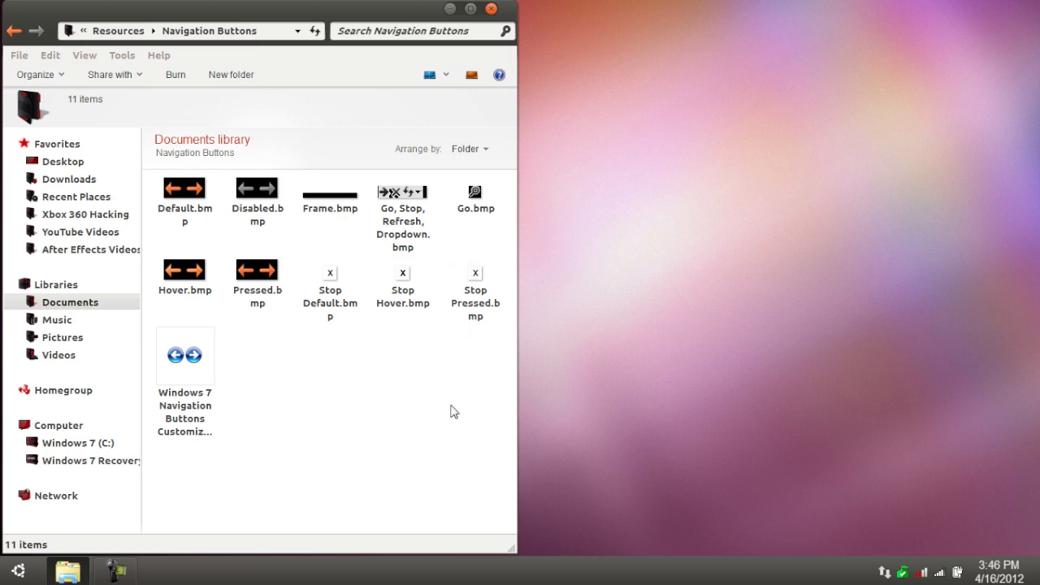
pyautogui.moveTo(321, 448)
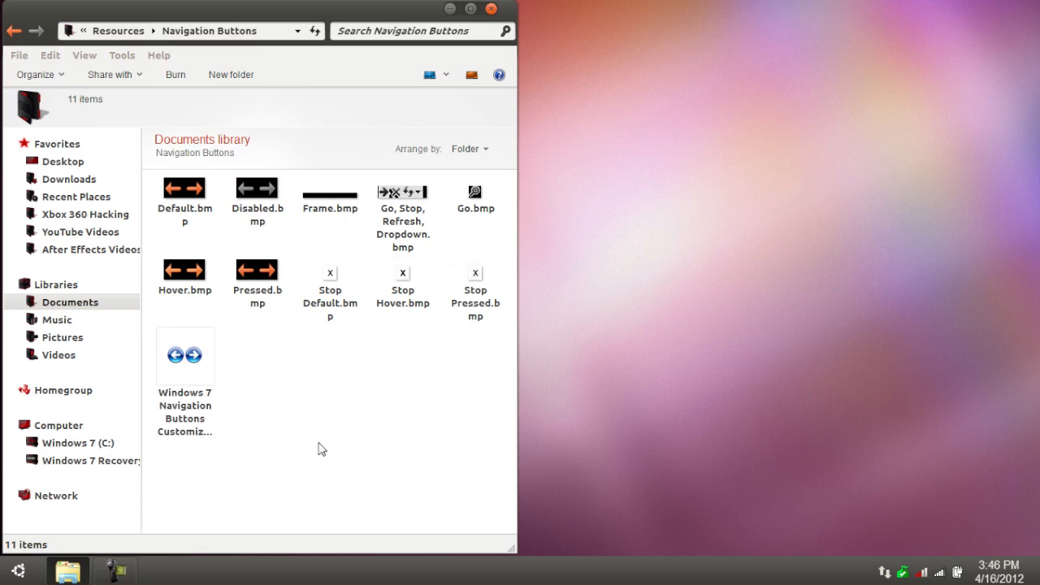
pyautogui.moveTo(382, 436)
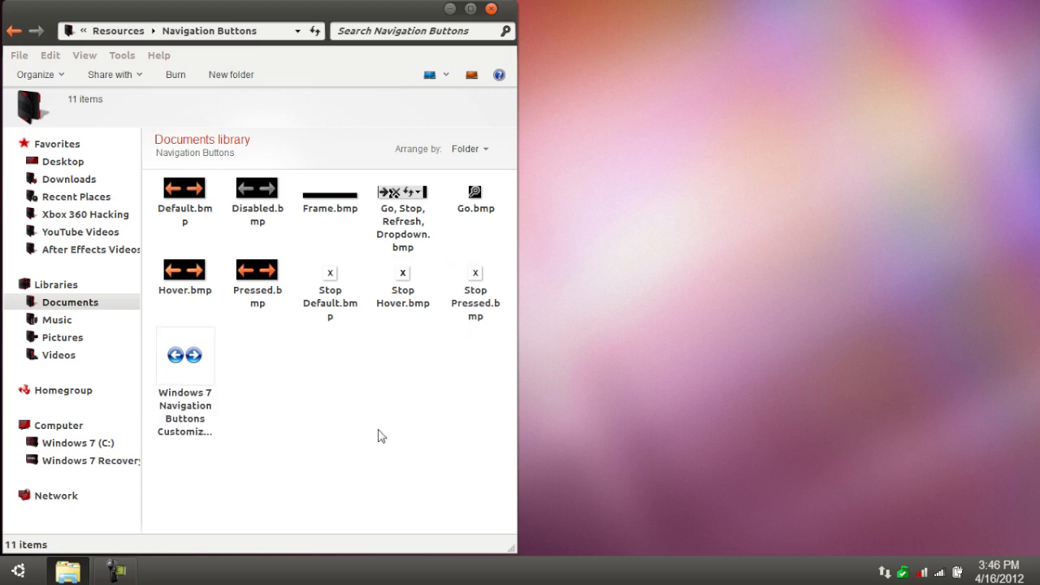
pyautogui.moveTo(386, 120)
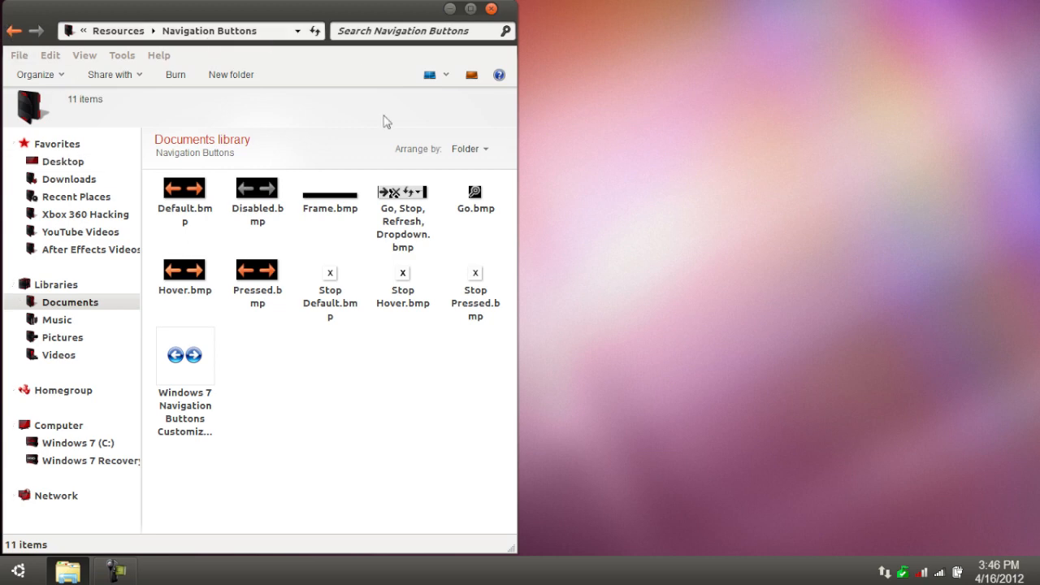
pyautogui.doubleClick(185, 356)
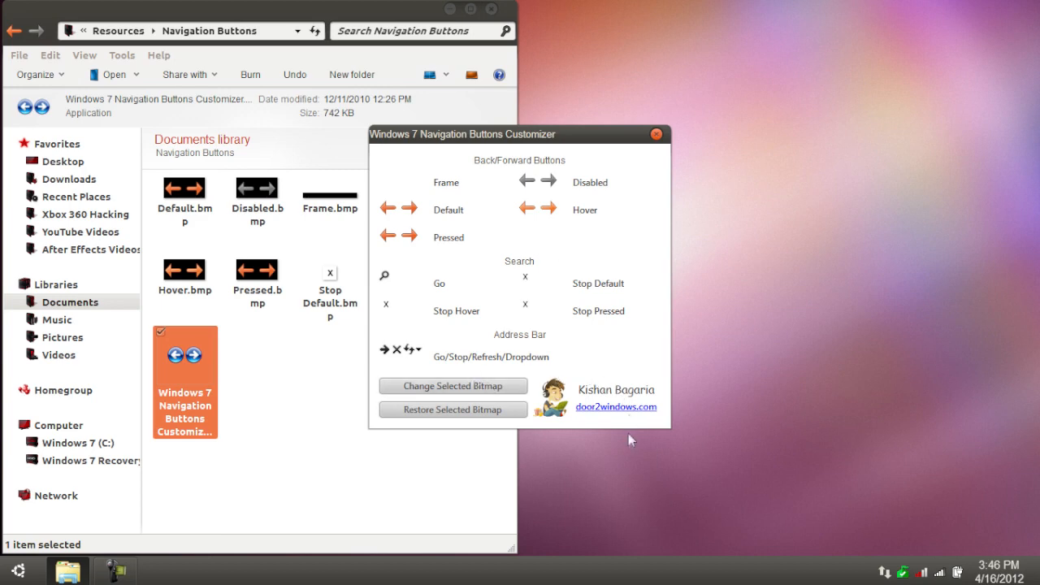
pyautogui.moveTo(637, 468)
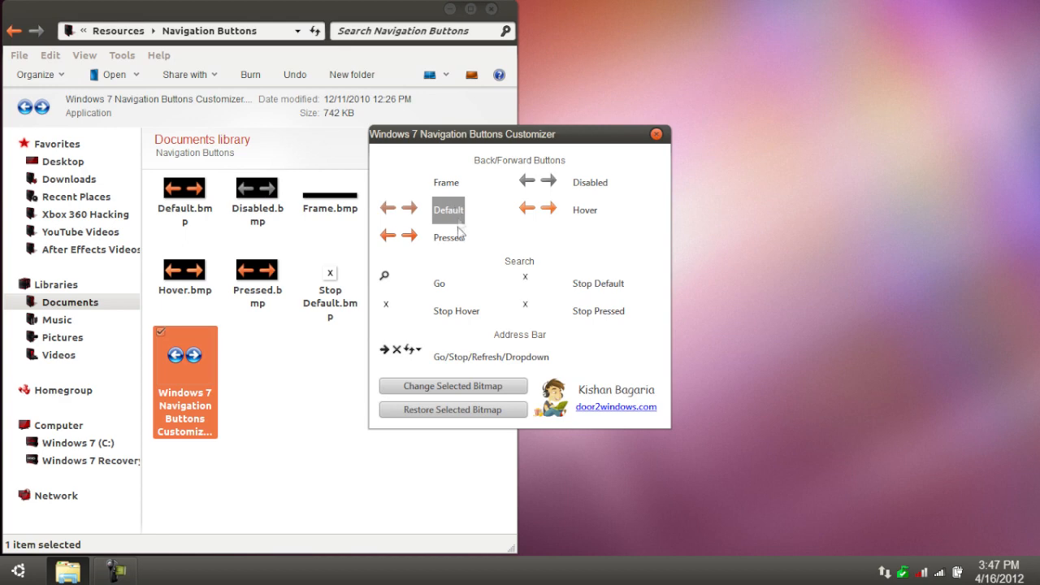
pyautogui.click(449, 238)
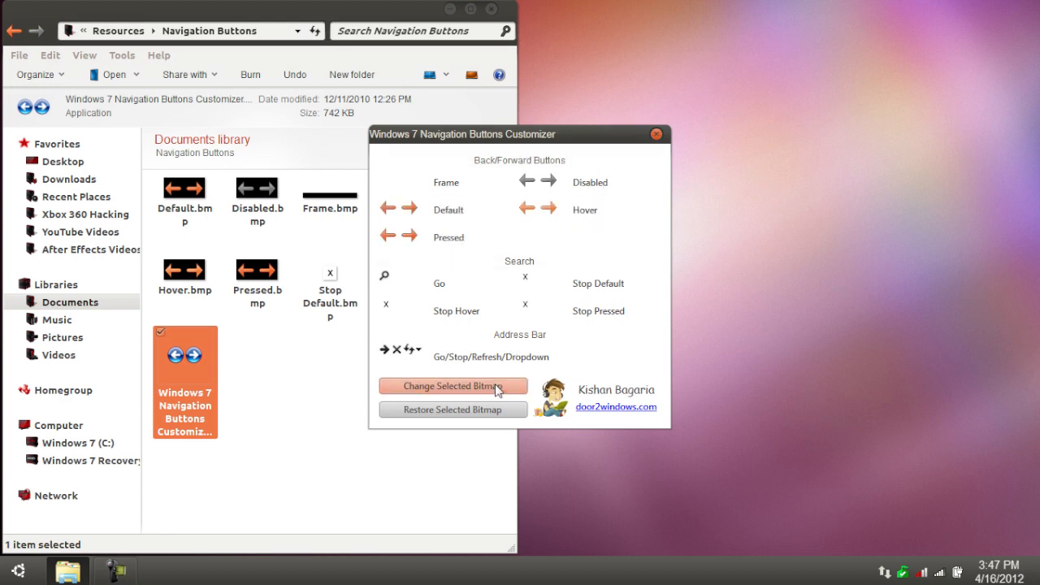
pyautogui.click(453, 386)
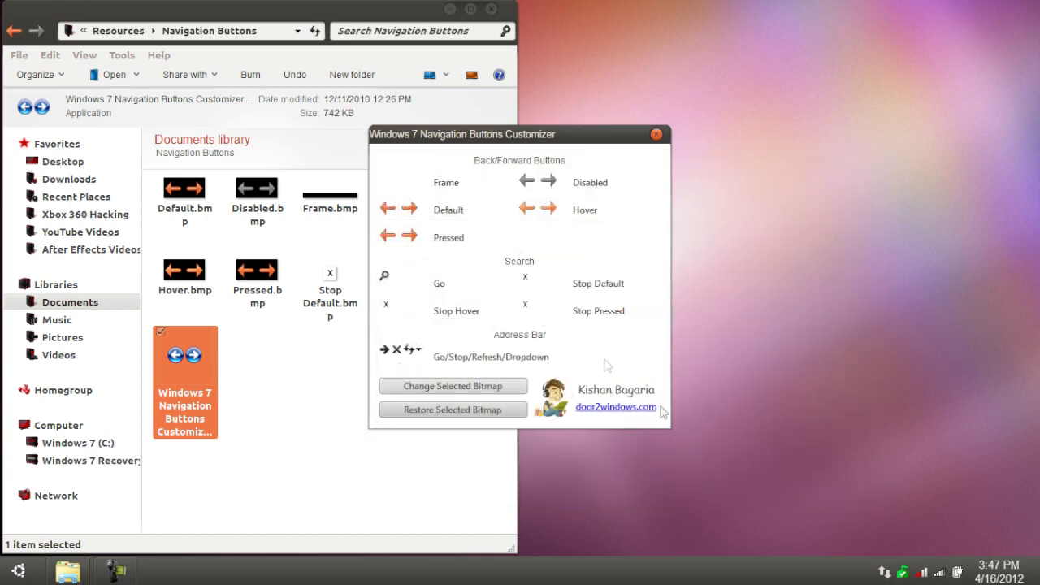
pyautogui.click(448, 210)
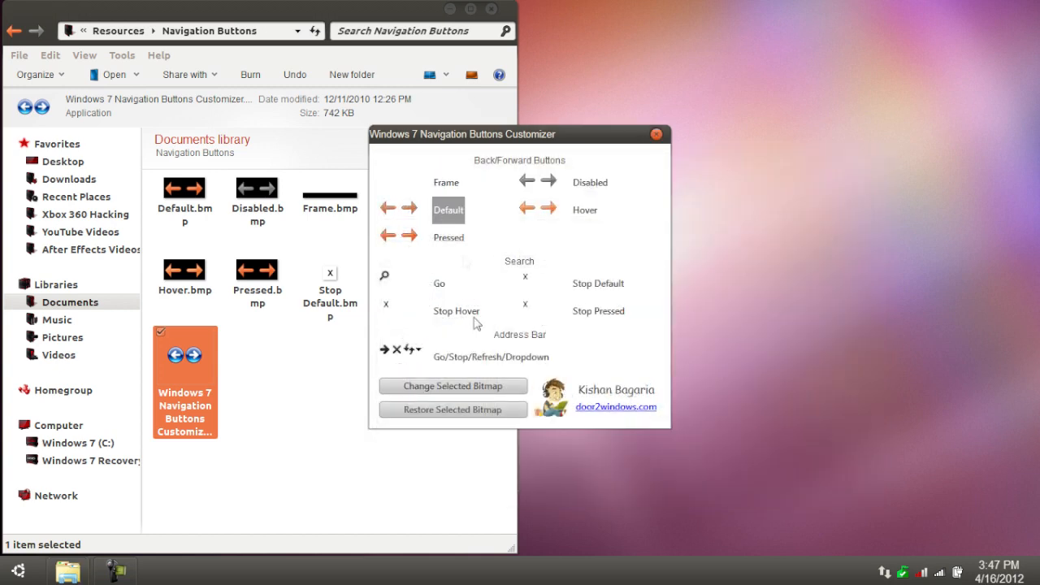
pyautogui.click(453, 386)
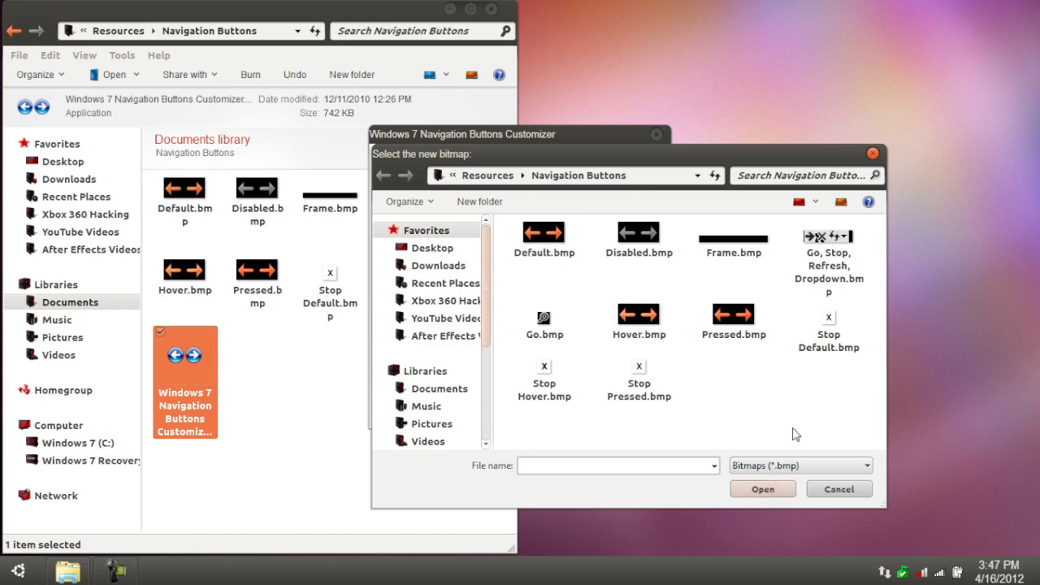
pyautogui.click(839, 490)
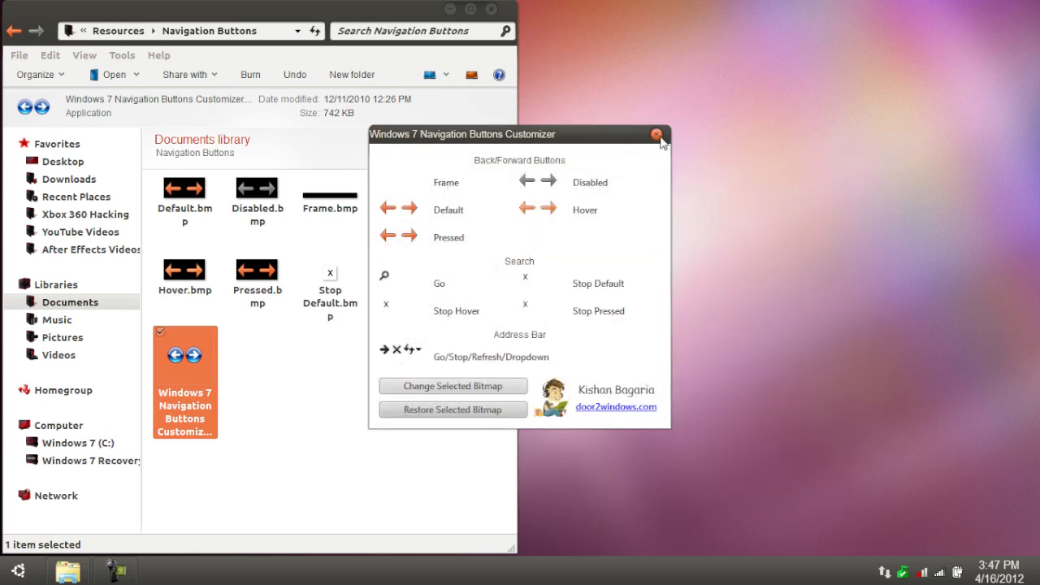
pyautogui.click(659, 135)
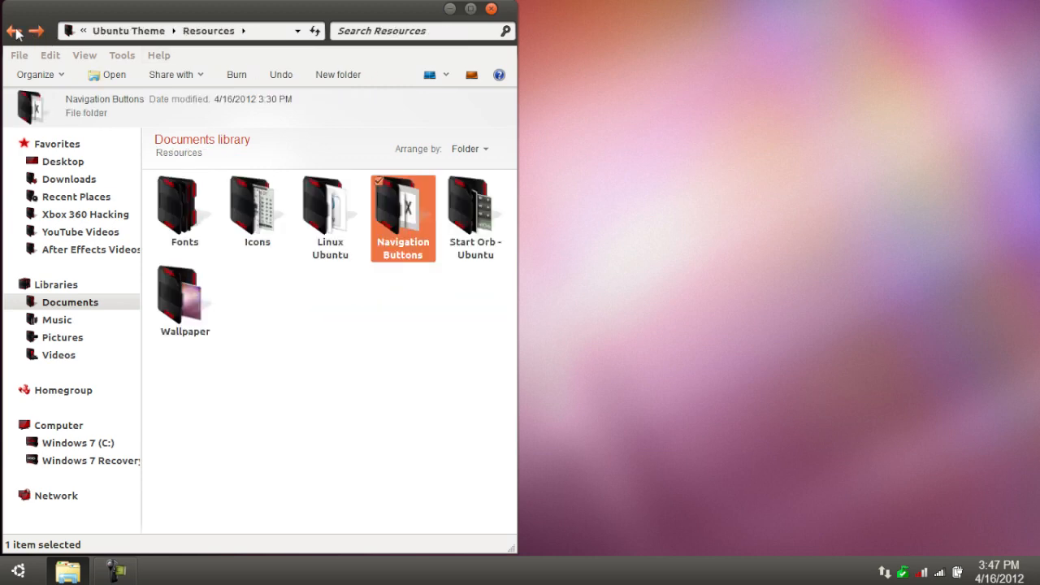
pyautogui.doubleClick(476, 207)
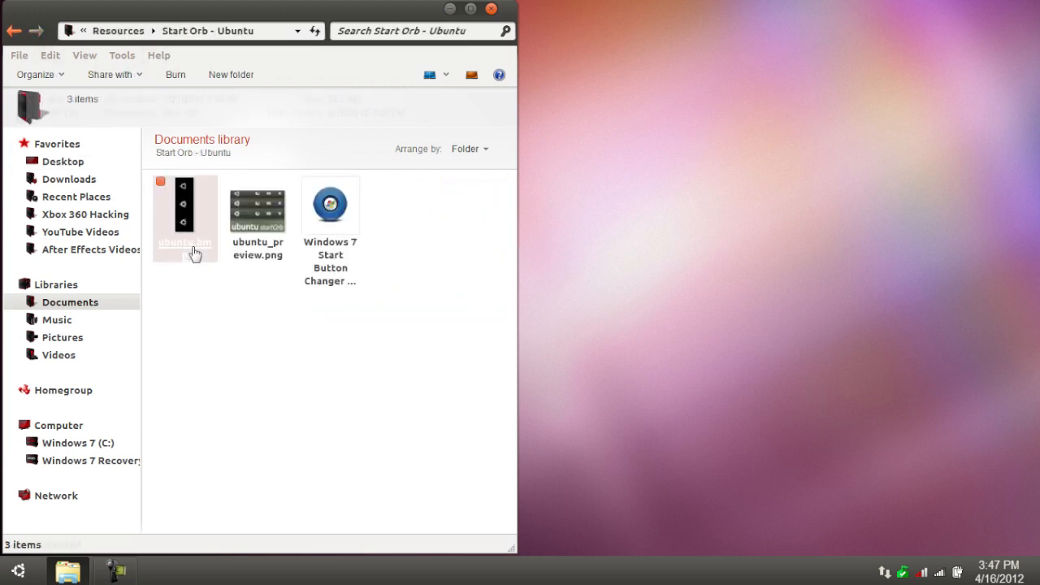
pyautogui.doubleClick(183, 210)
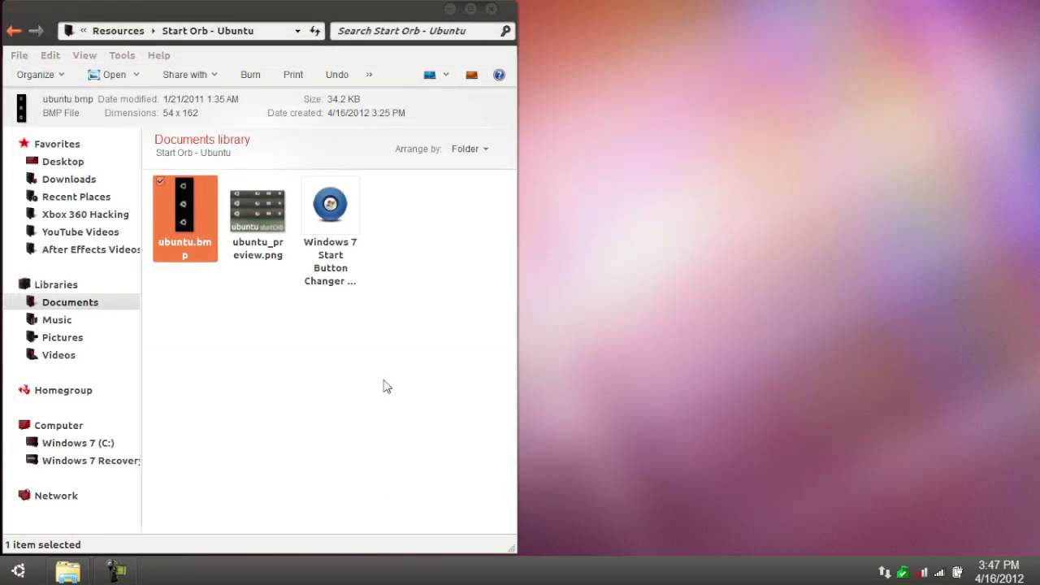
pyautogui.click(257, 208)
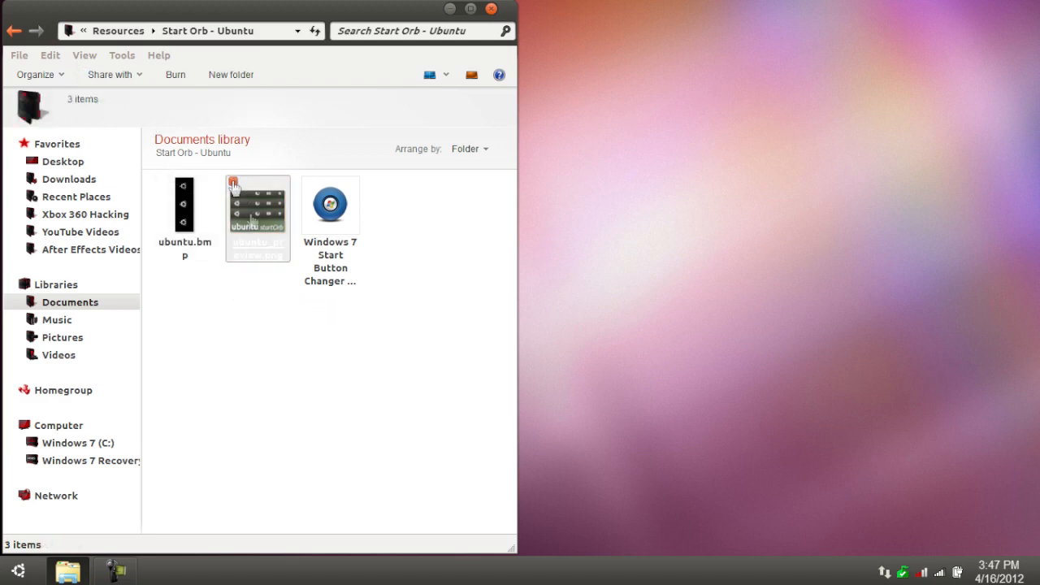
pyautogui.doubleClick(257, 204)
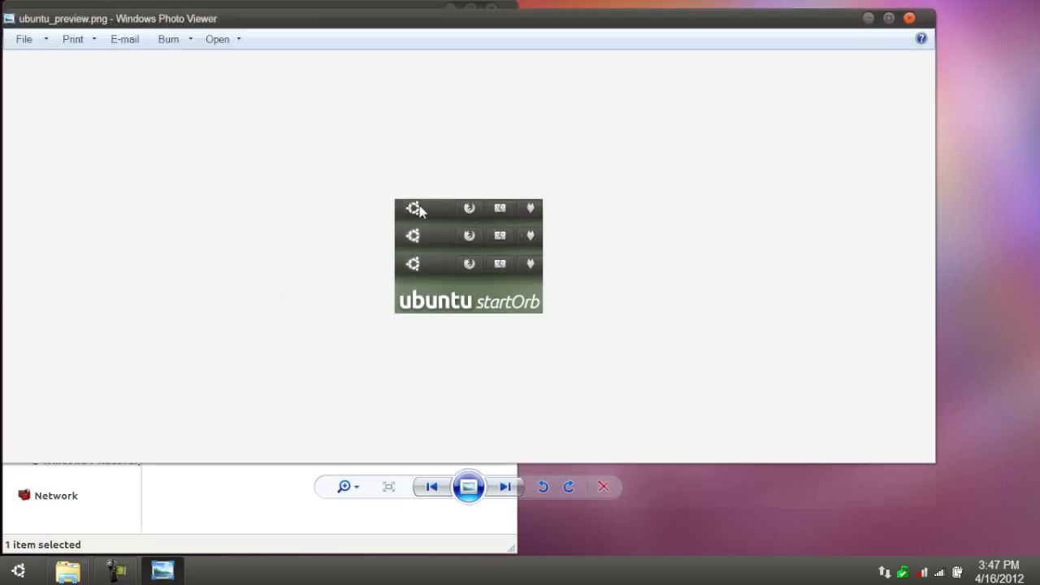
pyautogui.moveTo(415, 260)
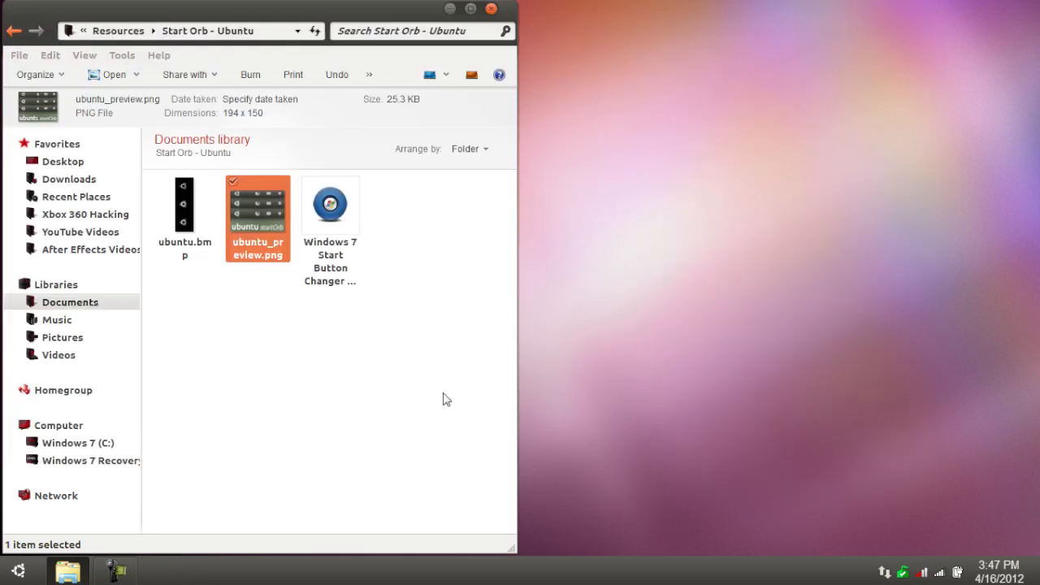
pyautogui.click(330, 203)
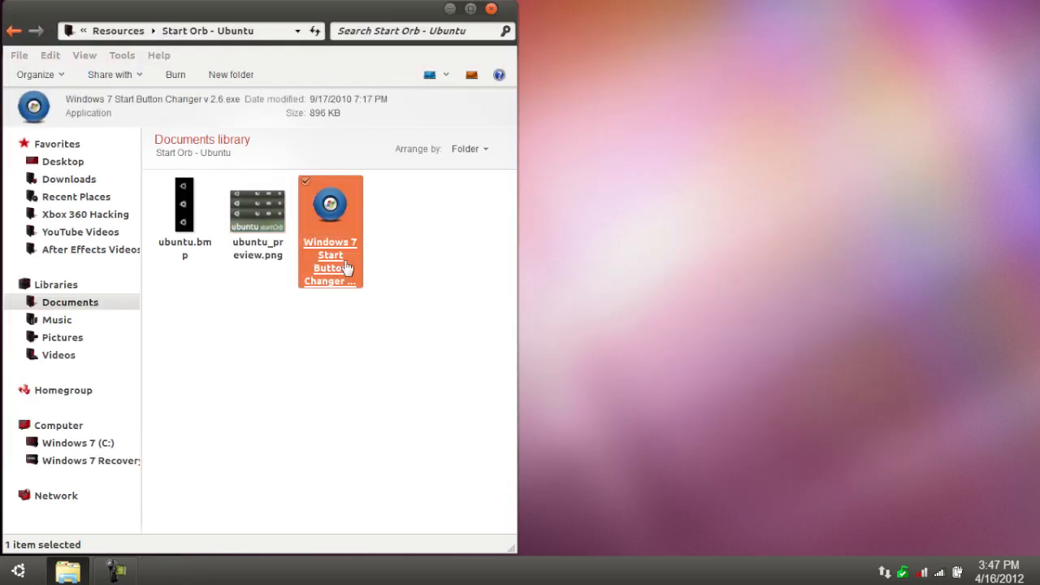
pyautogui.doubleClick(330, 203)
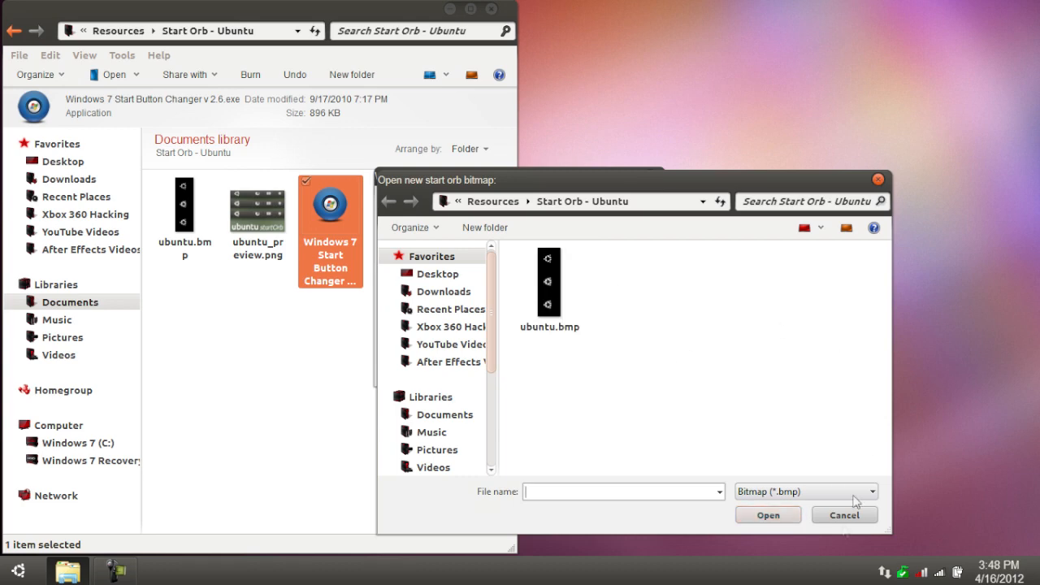
pyautogui.click(844, 516)
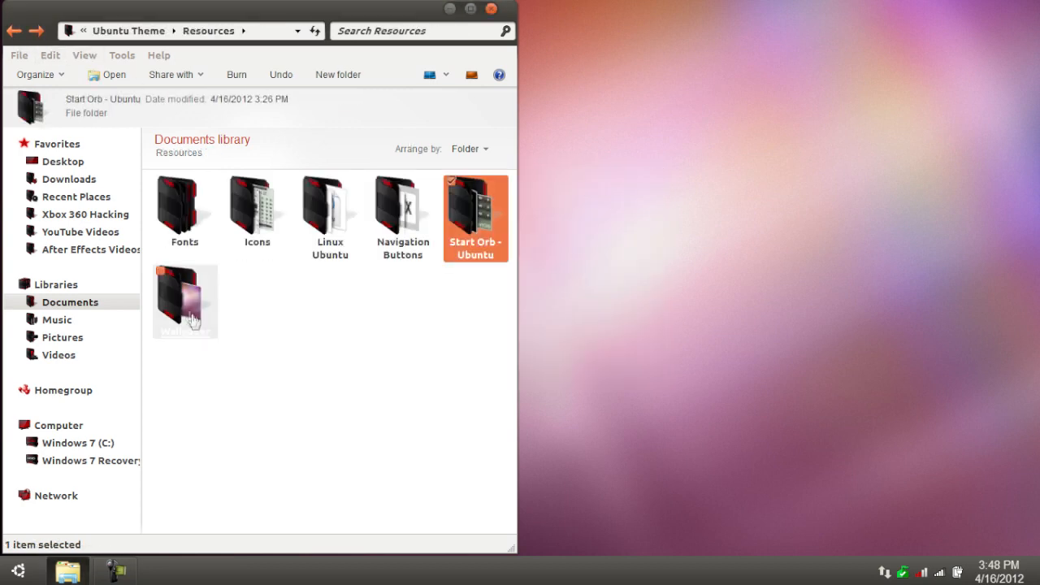
# Step: View warty-final-ubuntu-maverick.jpg in the Wallpaper folder, then go back
pyautogui.doubleClick(186, 297)
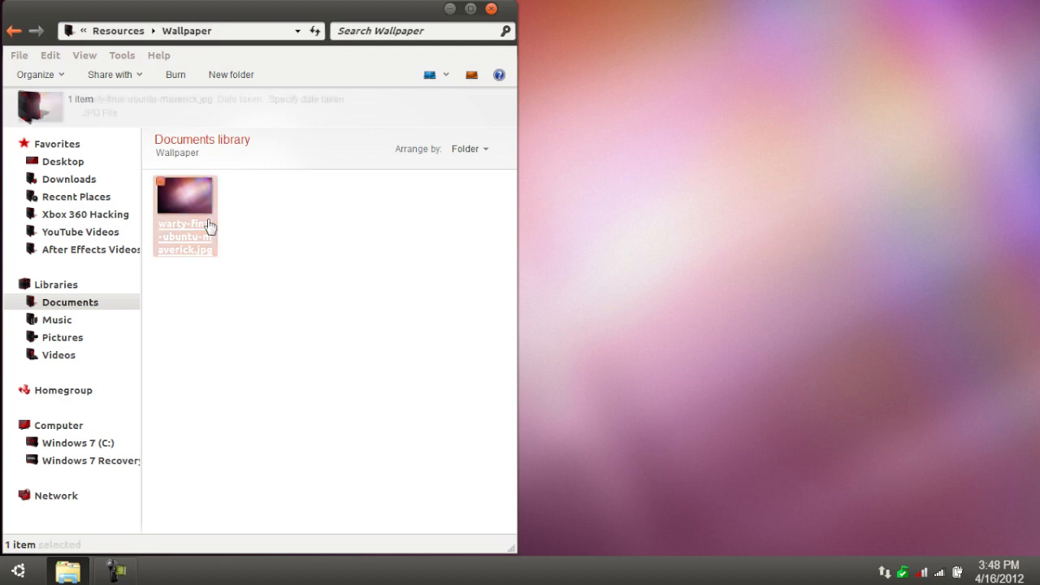
pyautogui.doubleClick(184, 193)
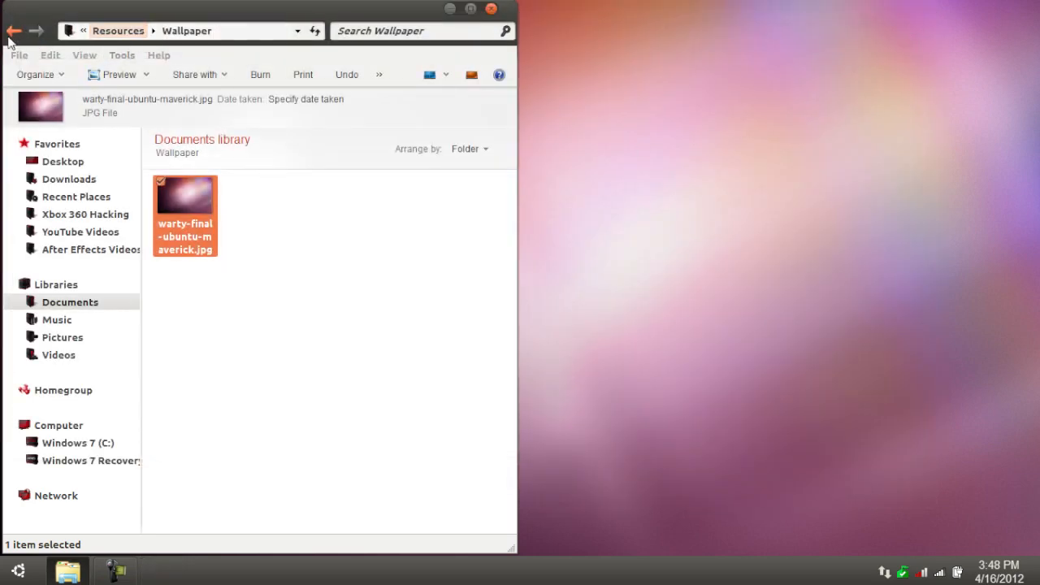
pyautogui.click(15, 30)
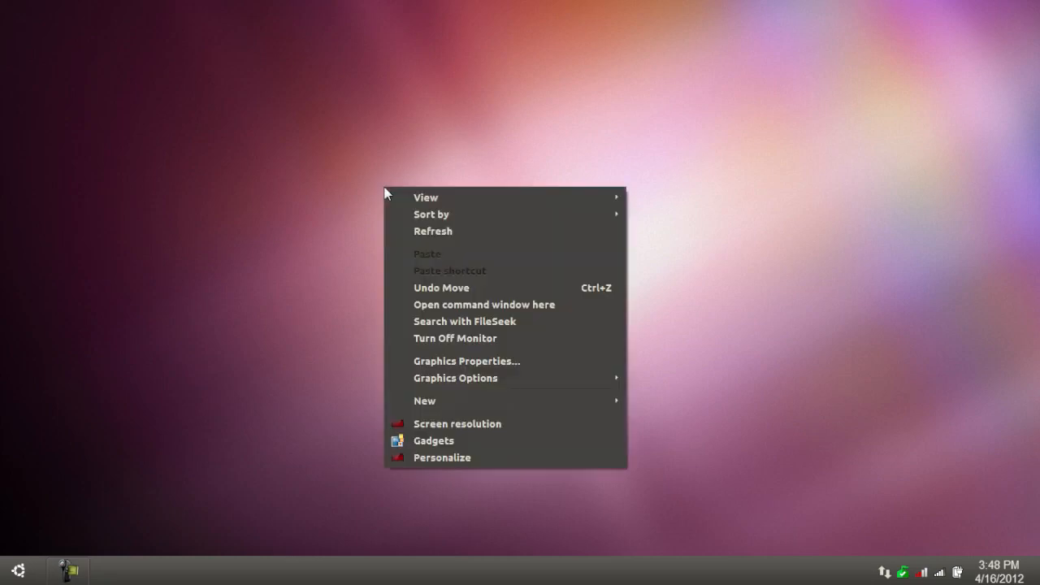
pyautogui.moveTo(709, 222)
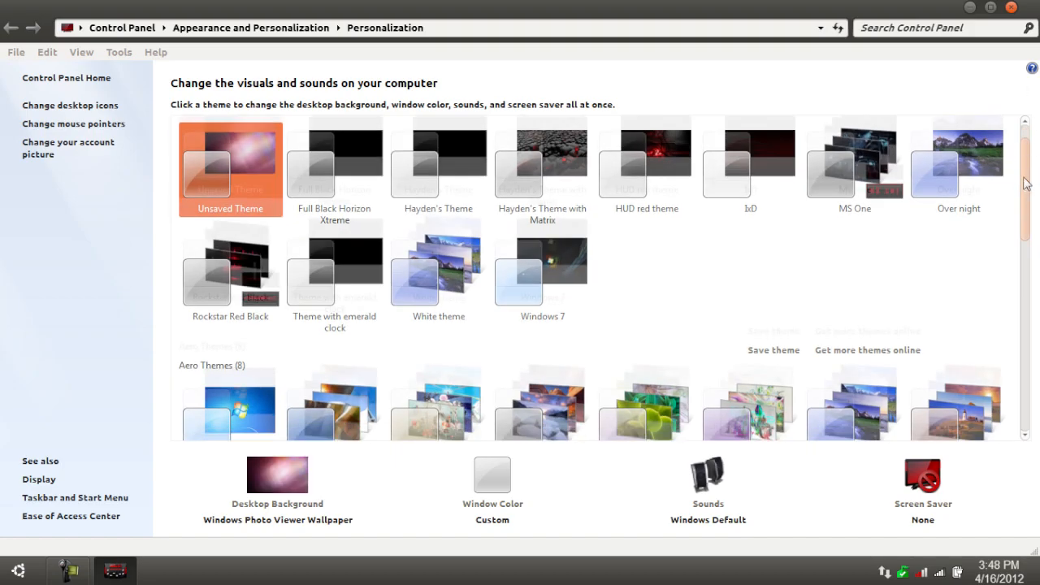
# Step: Scroll through the installed themes list in the Personalization window
pyautogui.scroll(-3)
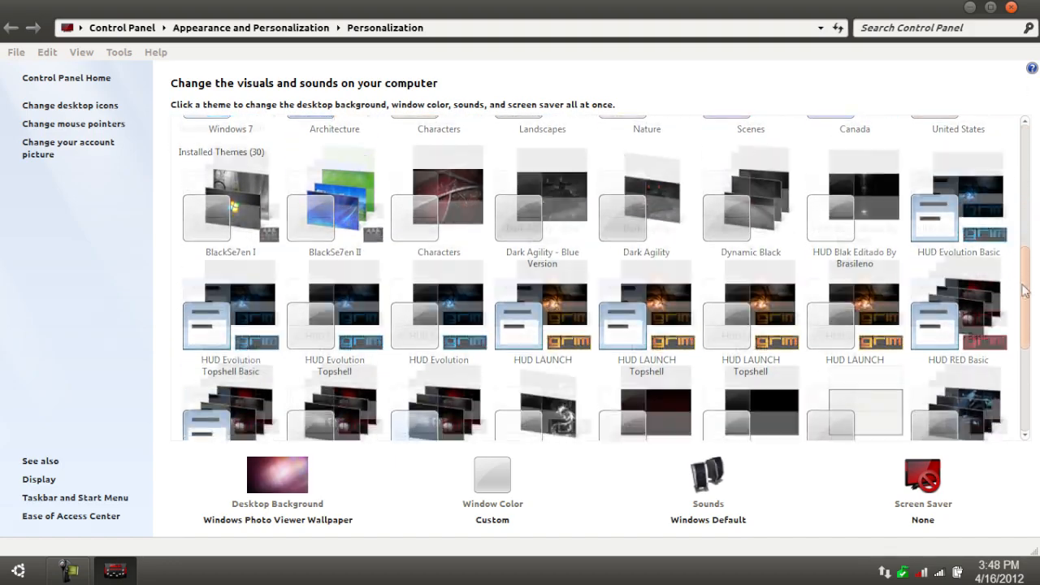
pyautogui.scroll(-3)
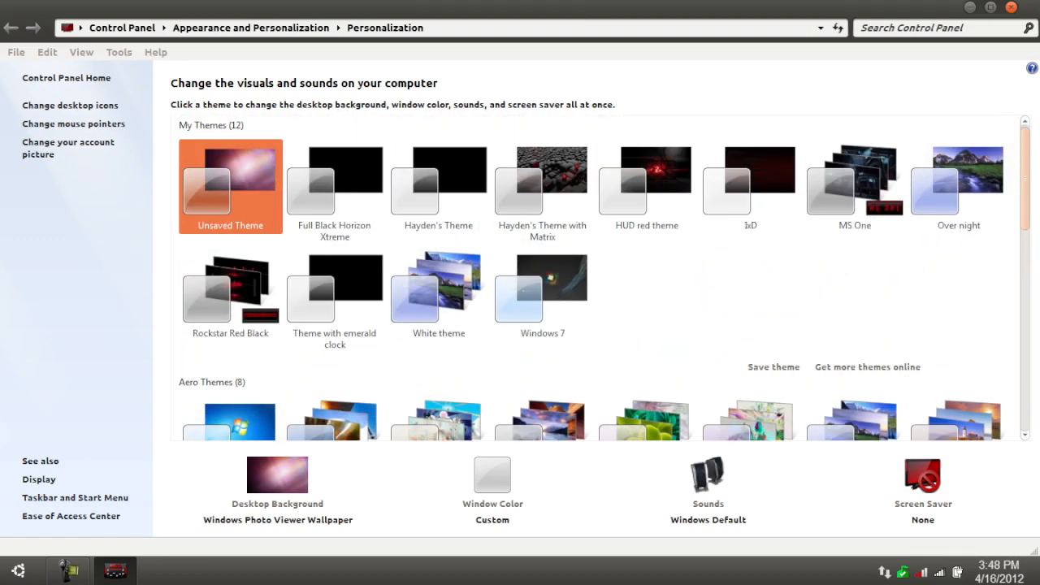
pyautogui.moveTo(201, 199)
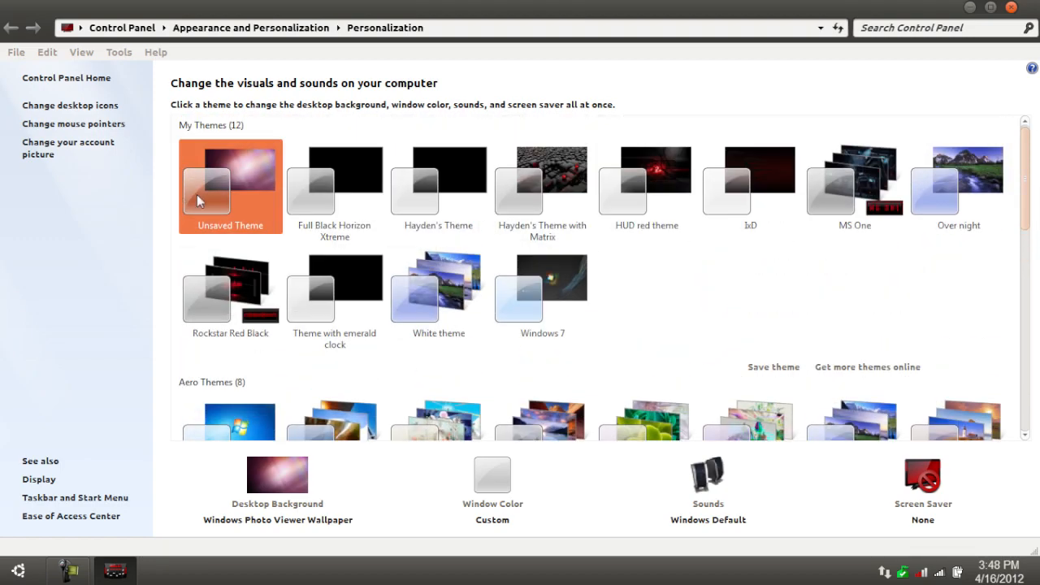